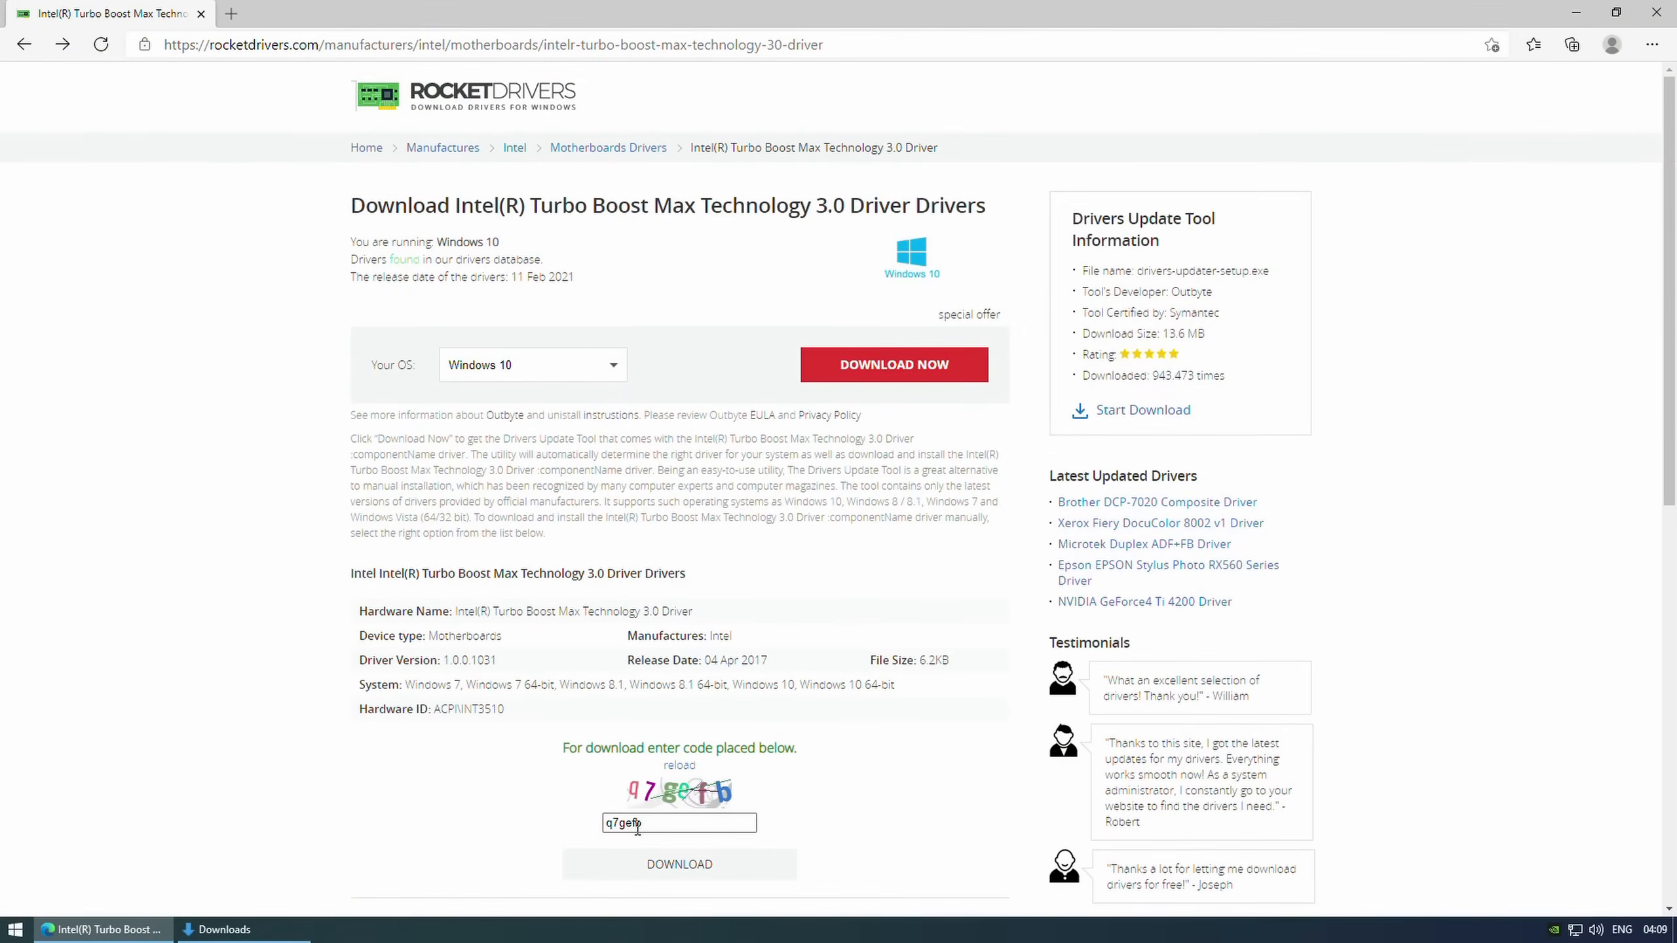
Download the Intel Turbo Boost Max 3.0 driver zip and show the Downloads folder.
{"action": "left_click", "coordinate": [678, 865]}
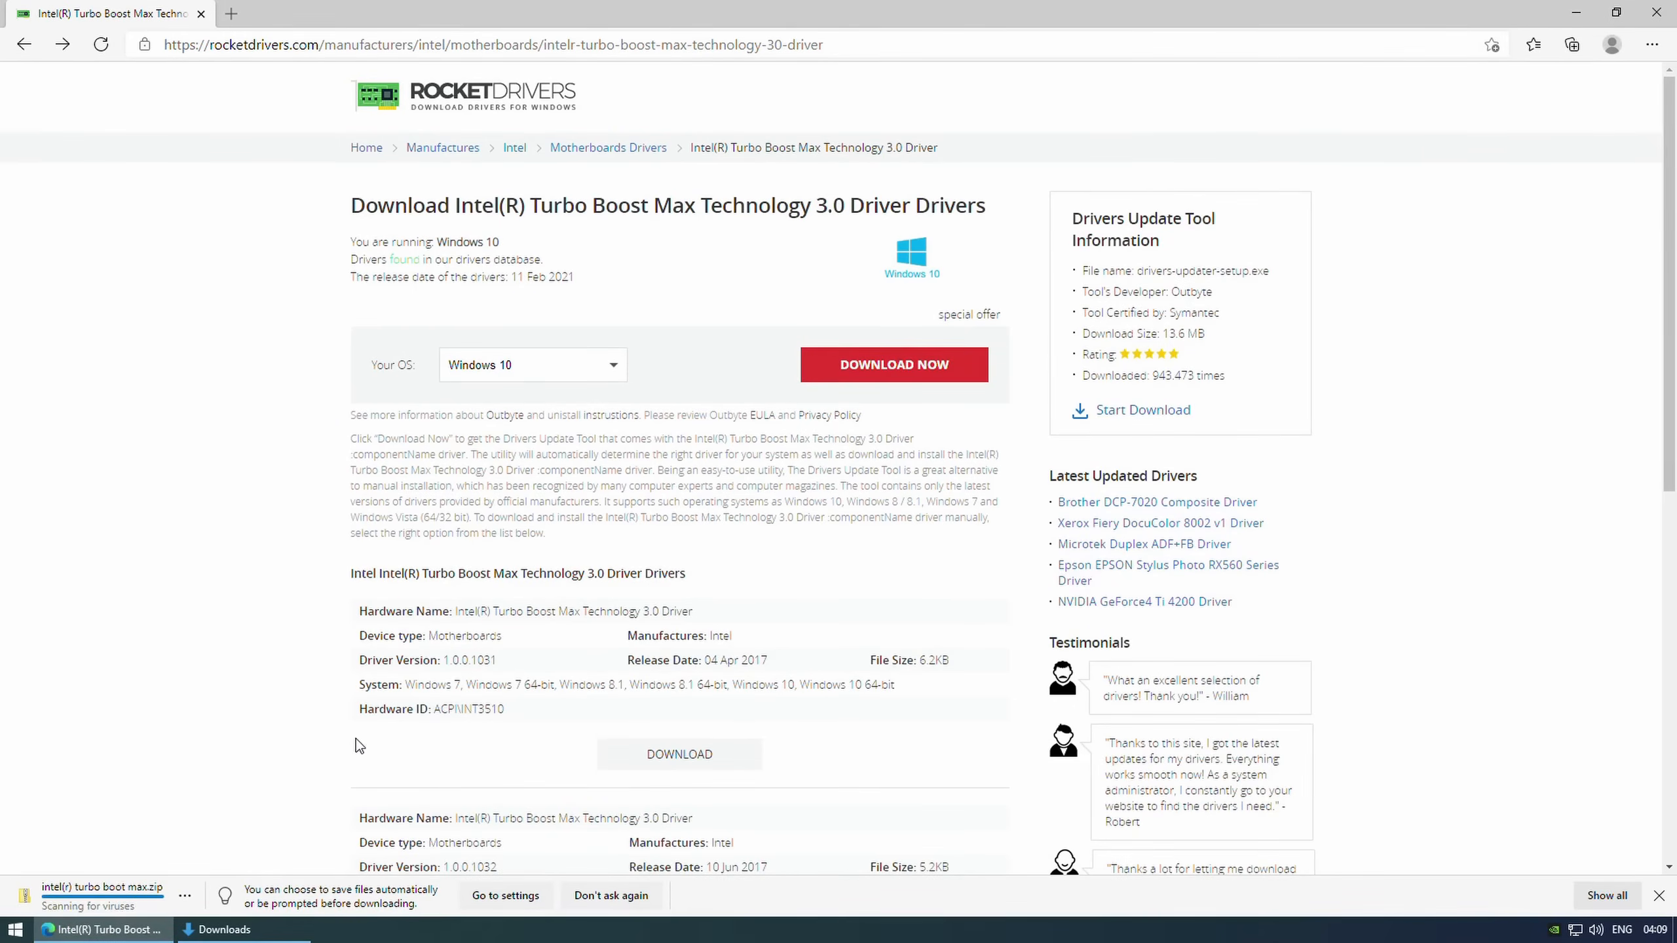
{"action": "left_click", "coordinate": [224, 929]}
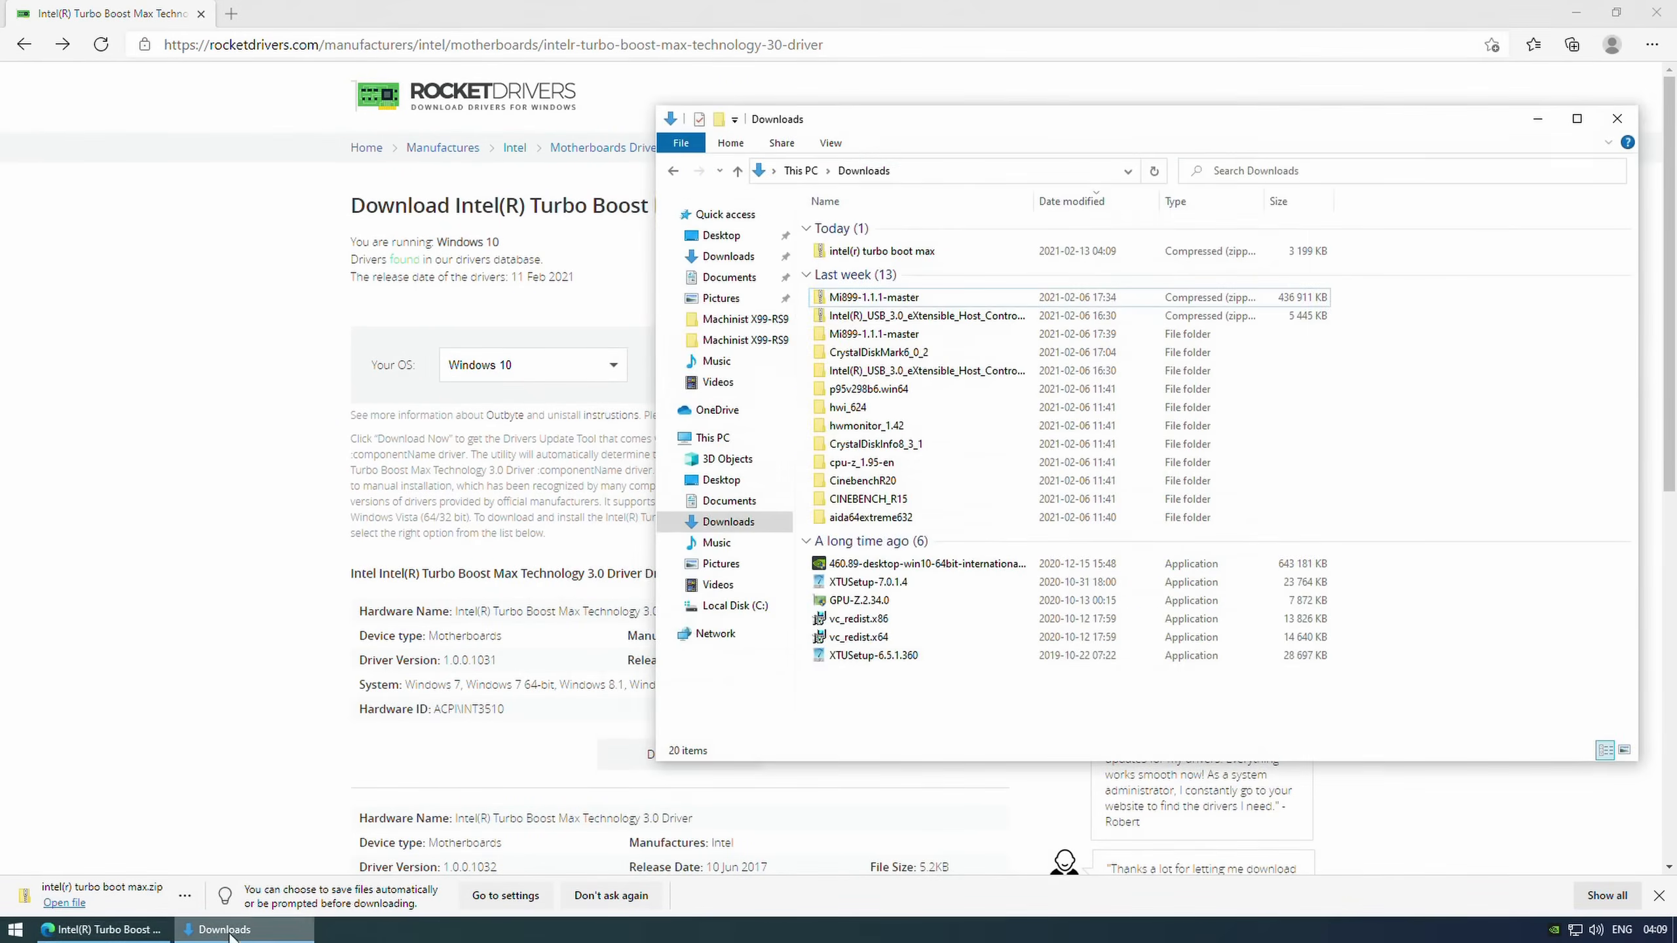
Extract the turbo boost max zip into an Intel(R) Turbo Boot Max folder in Downloads.
{"action": "double_click", "coordinate": [882, 251]}
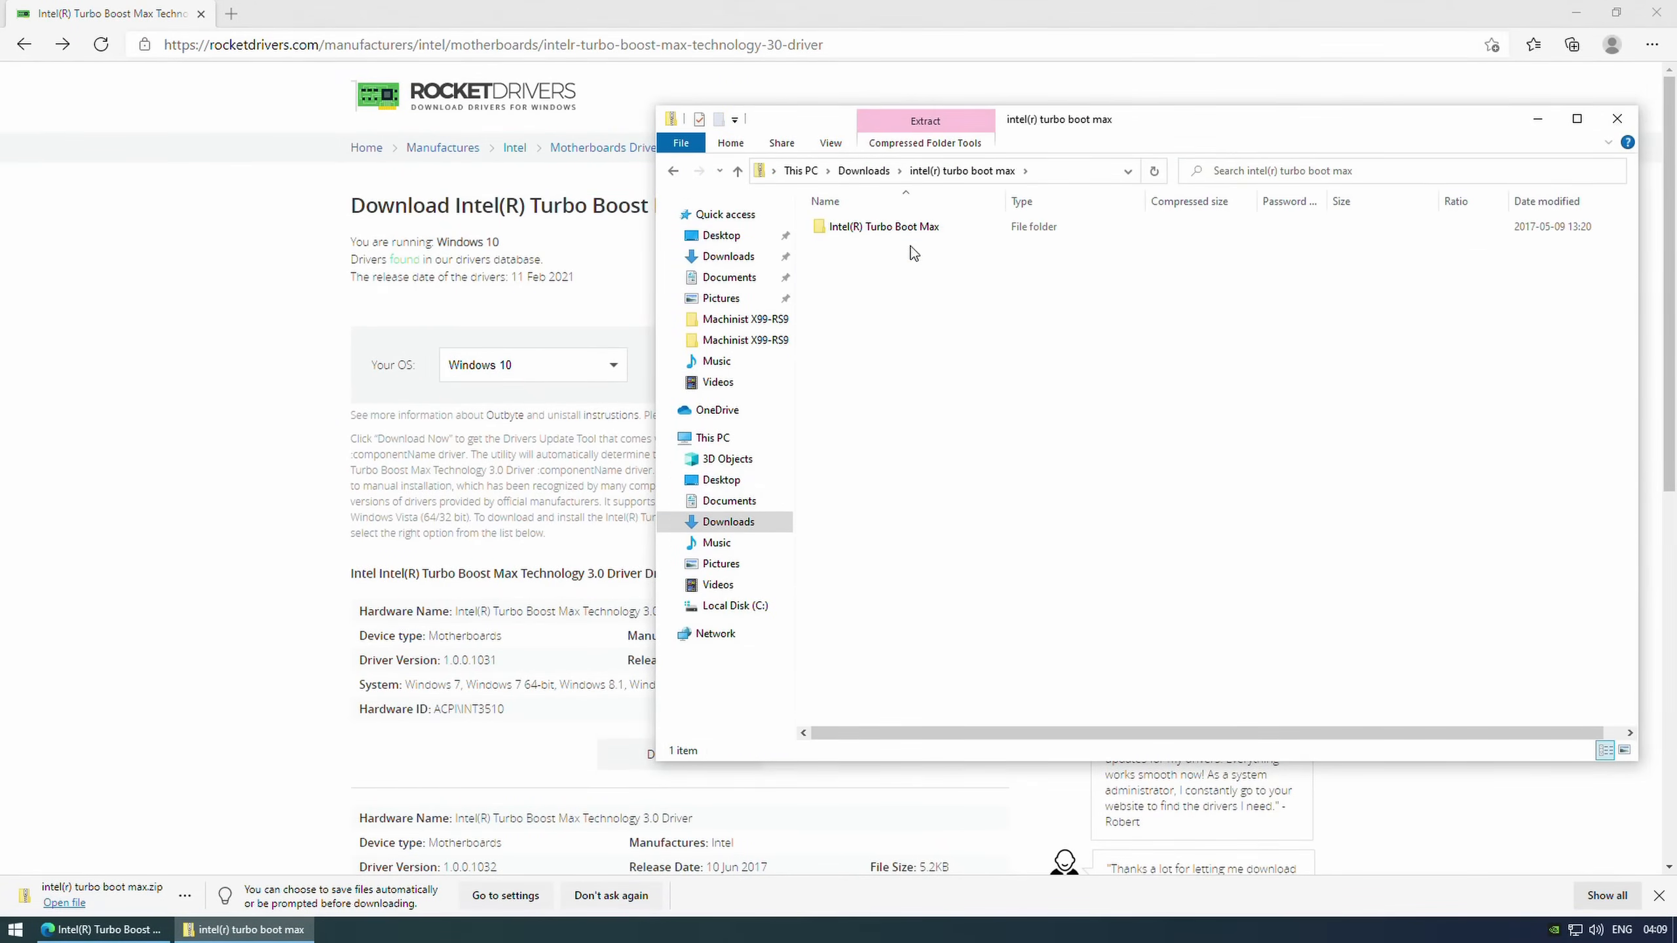
{"action": "left_click", "coordinate": [922, 119]}
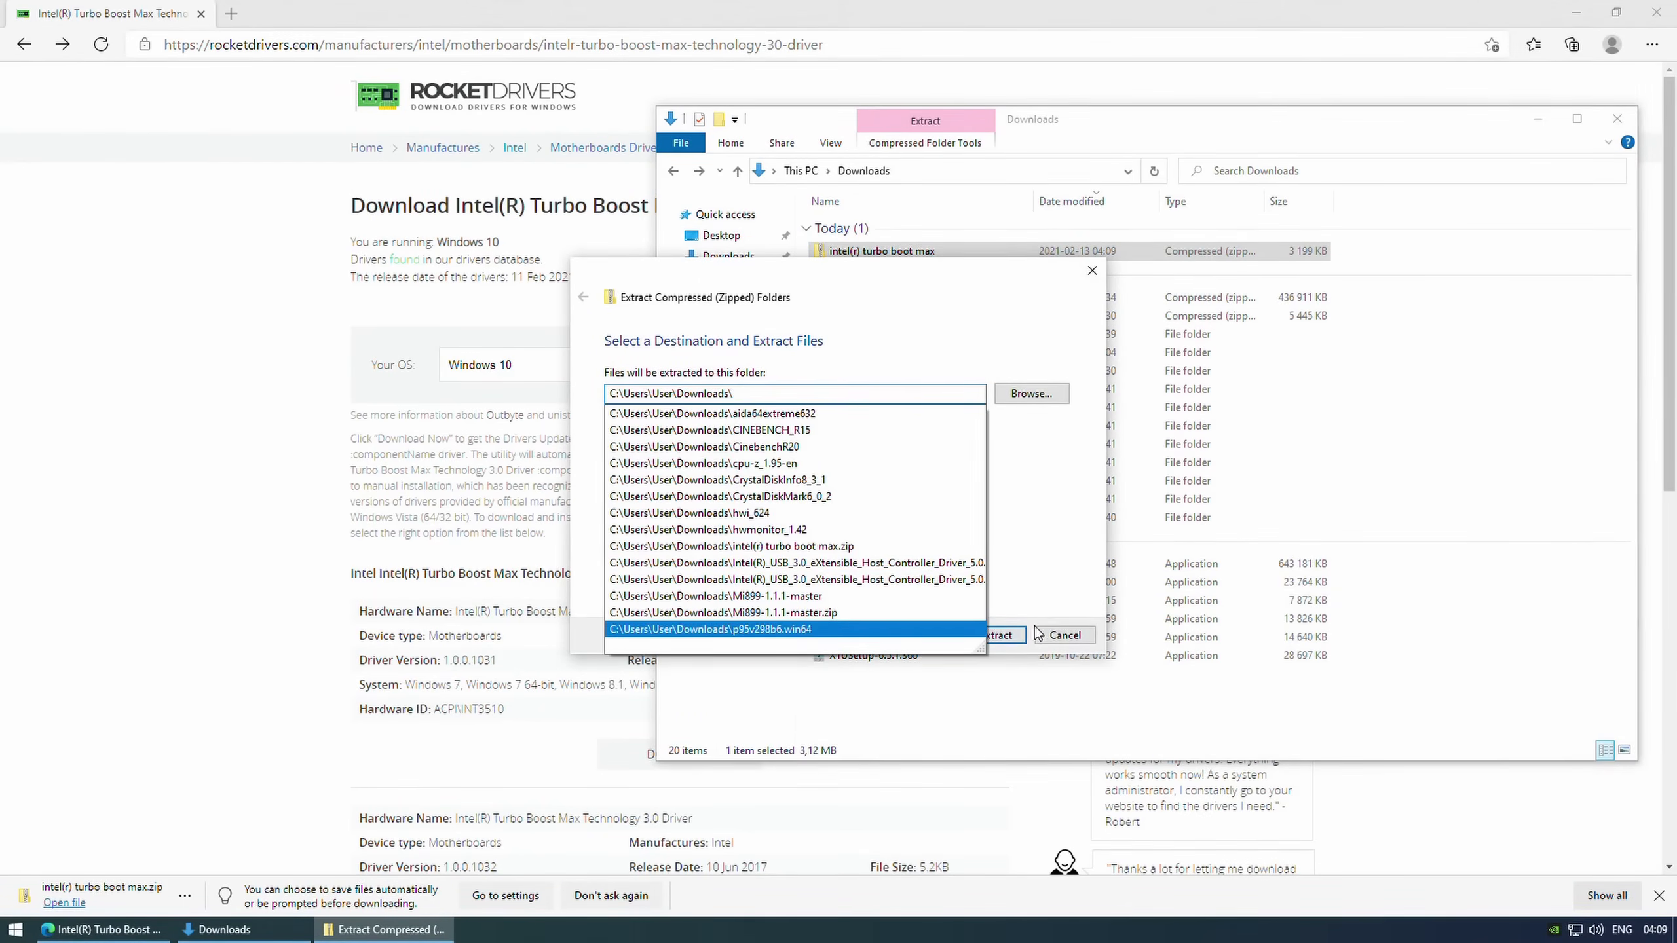
{"action": "left_click", "coordinate": [997, 635]}
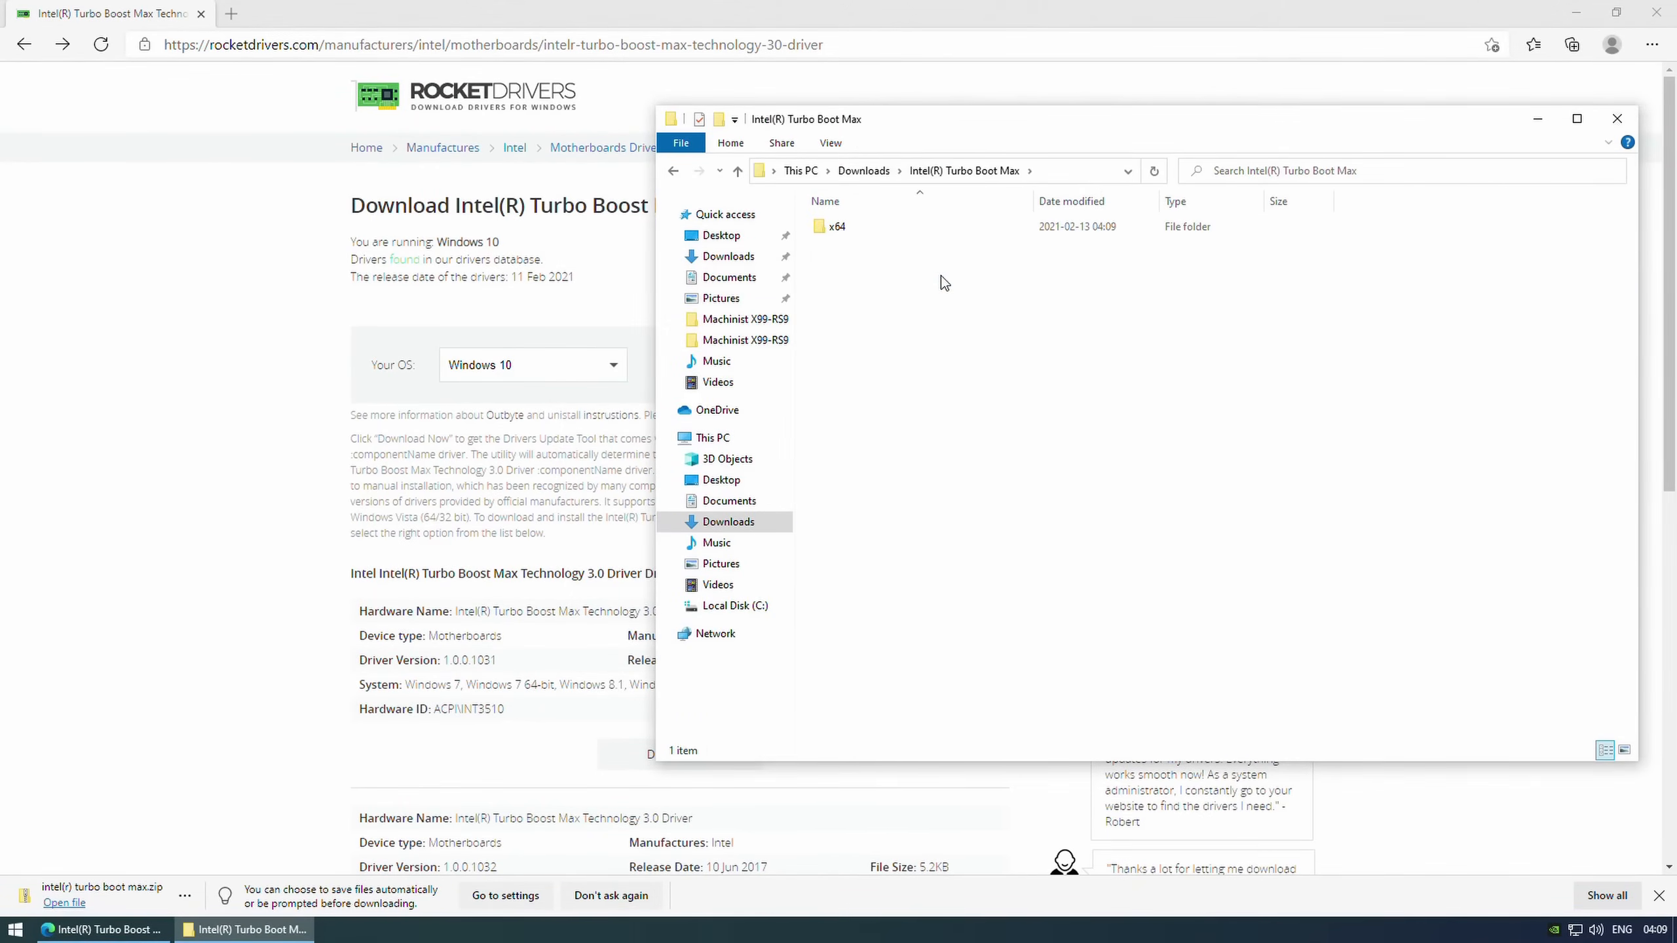
Go into the x64 subfolder and launch the ITBM application file.
{"action": "double_click", "coordinate": [836, 225]}
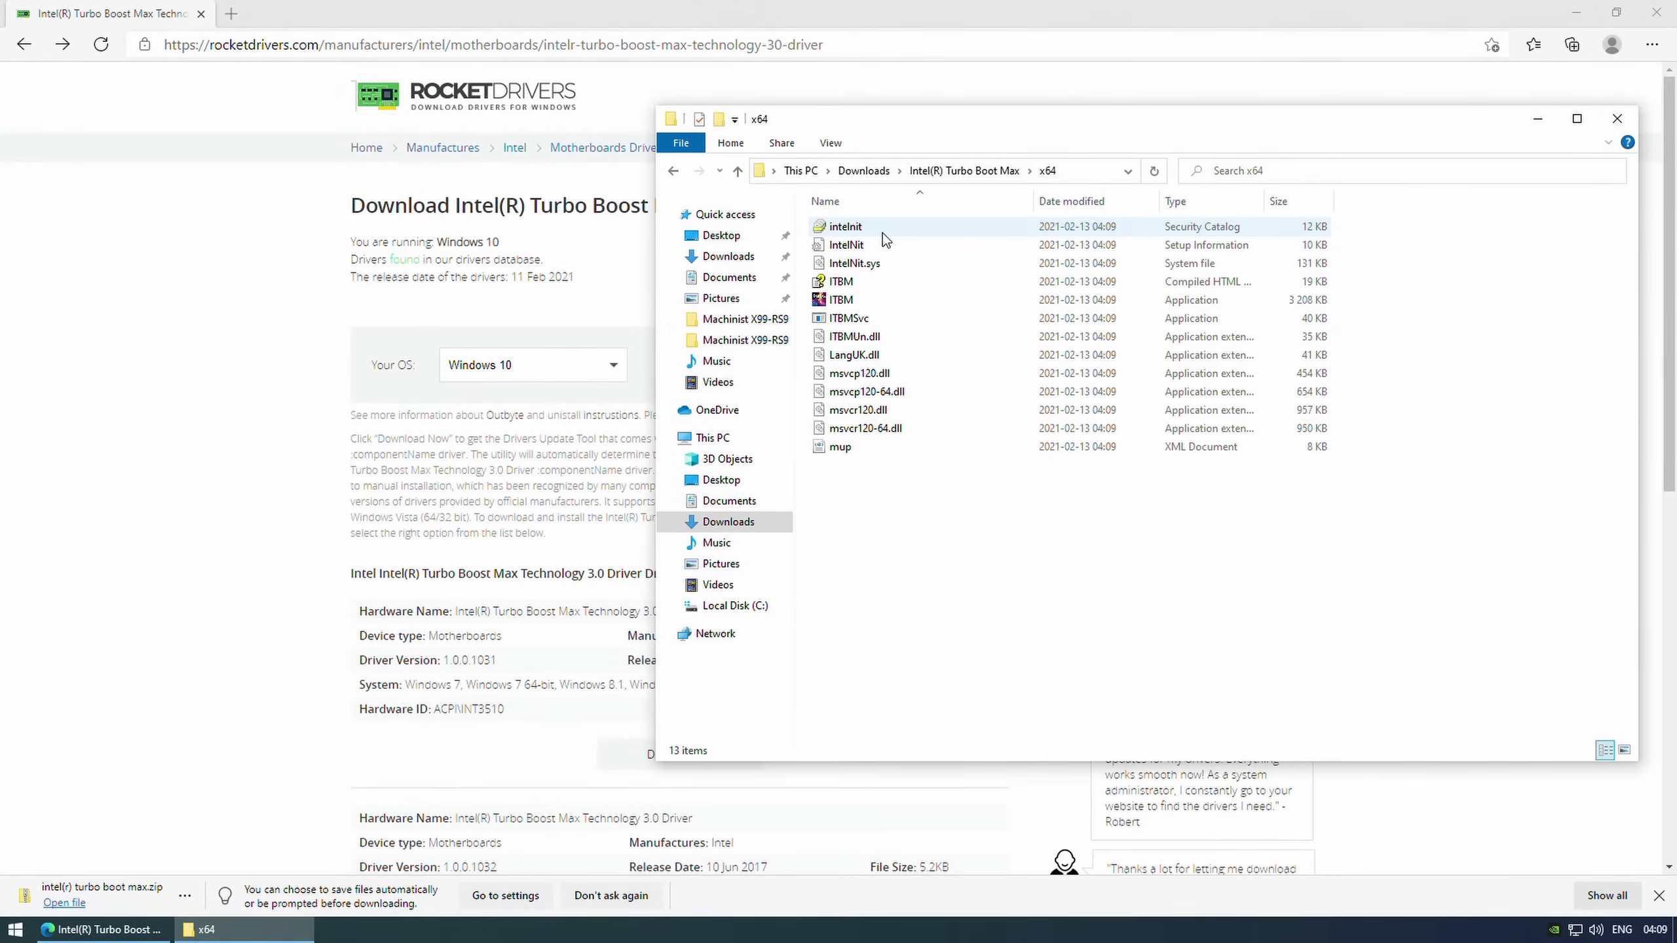
{"action": "left_click", "coordinate": [841, 300]}
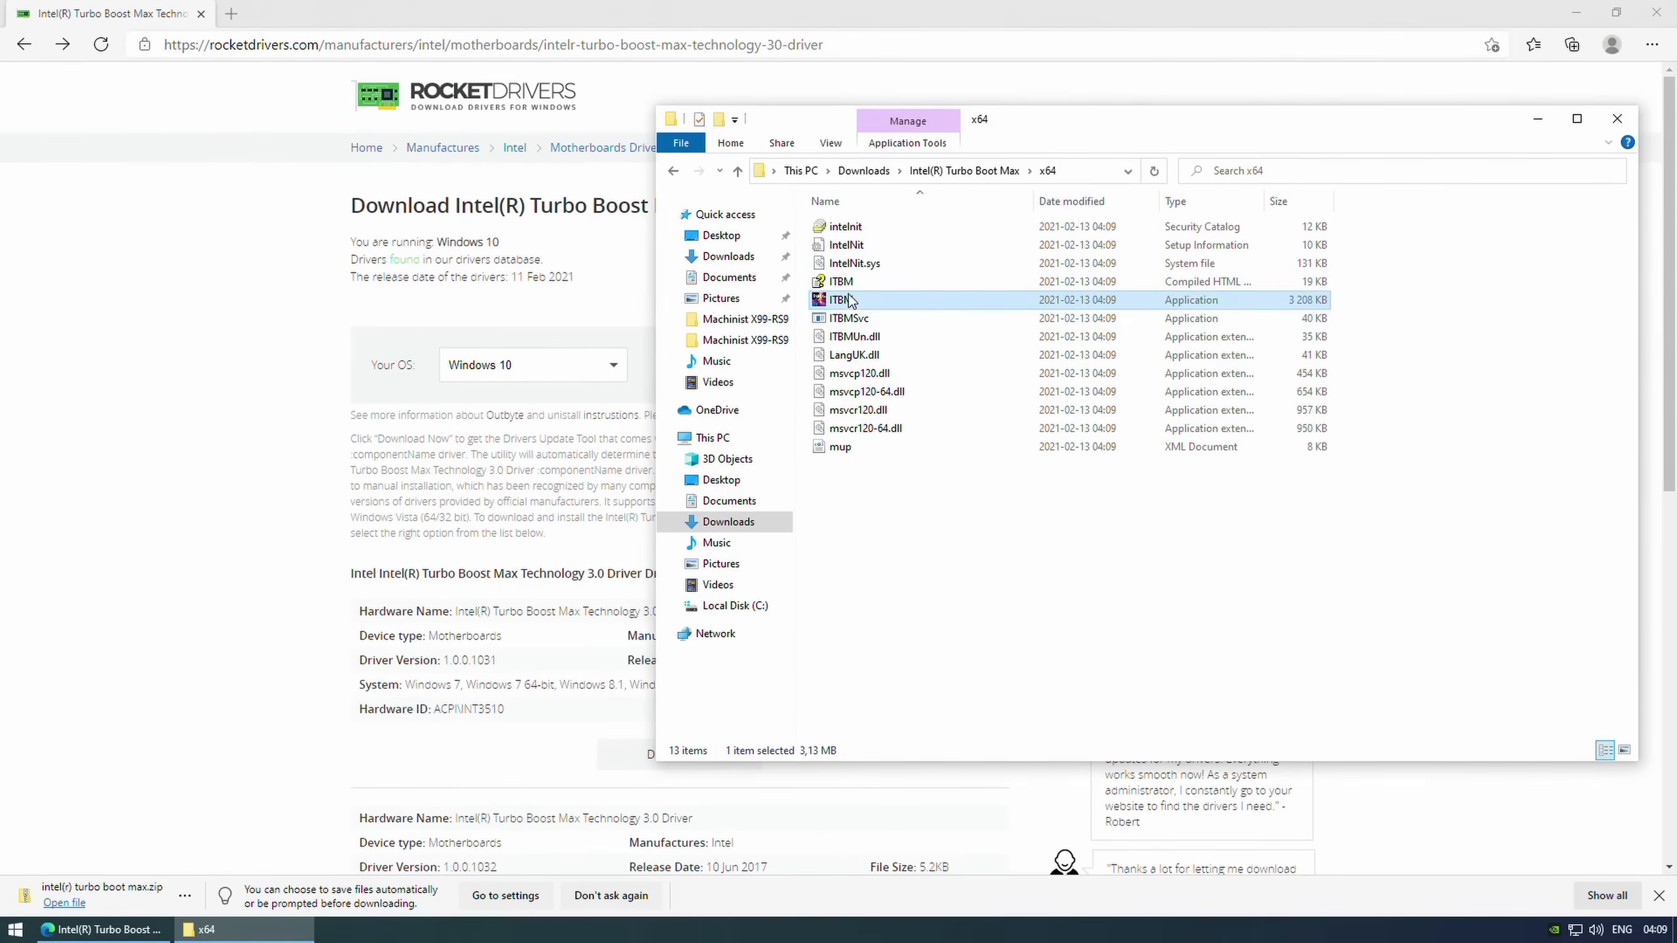
{"action": "double_click", "coordinate": [841, 300]}
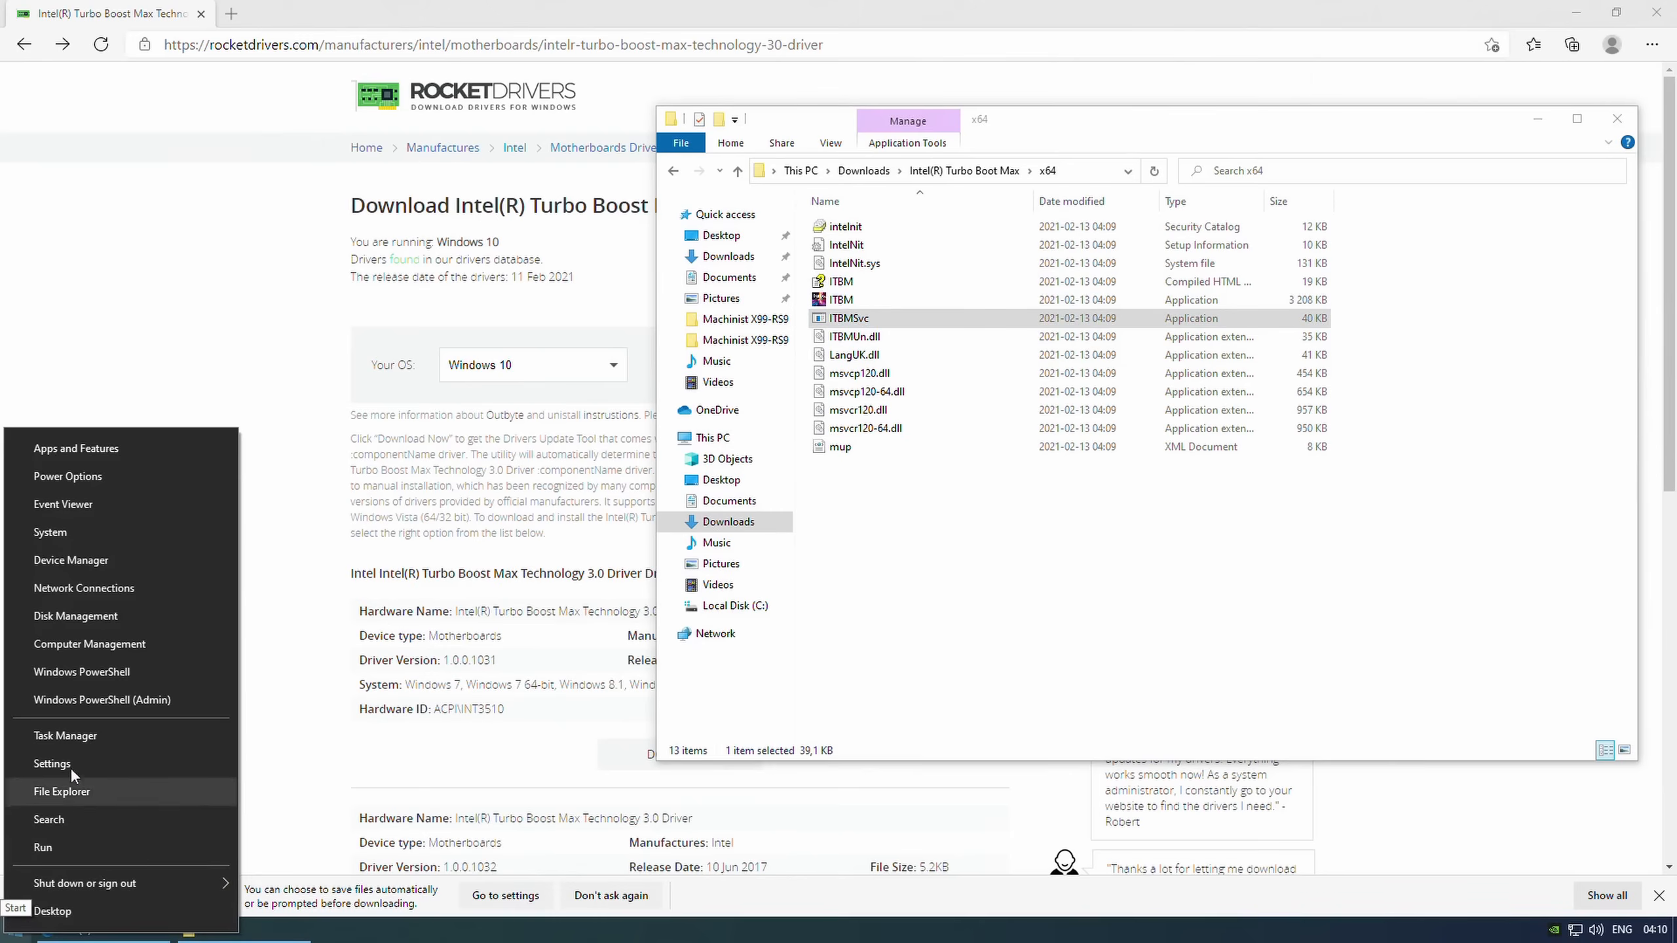
Start a manual driver update for the Unknown Device in Device Manager.
{"action": "left_click", "coordinate": [70, 559]}
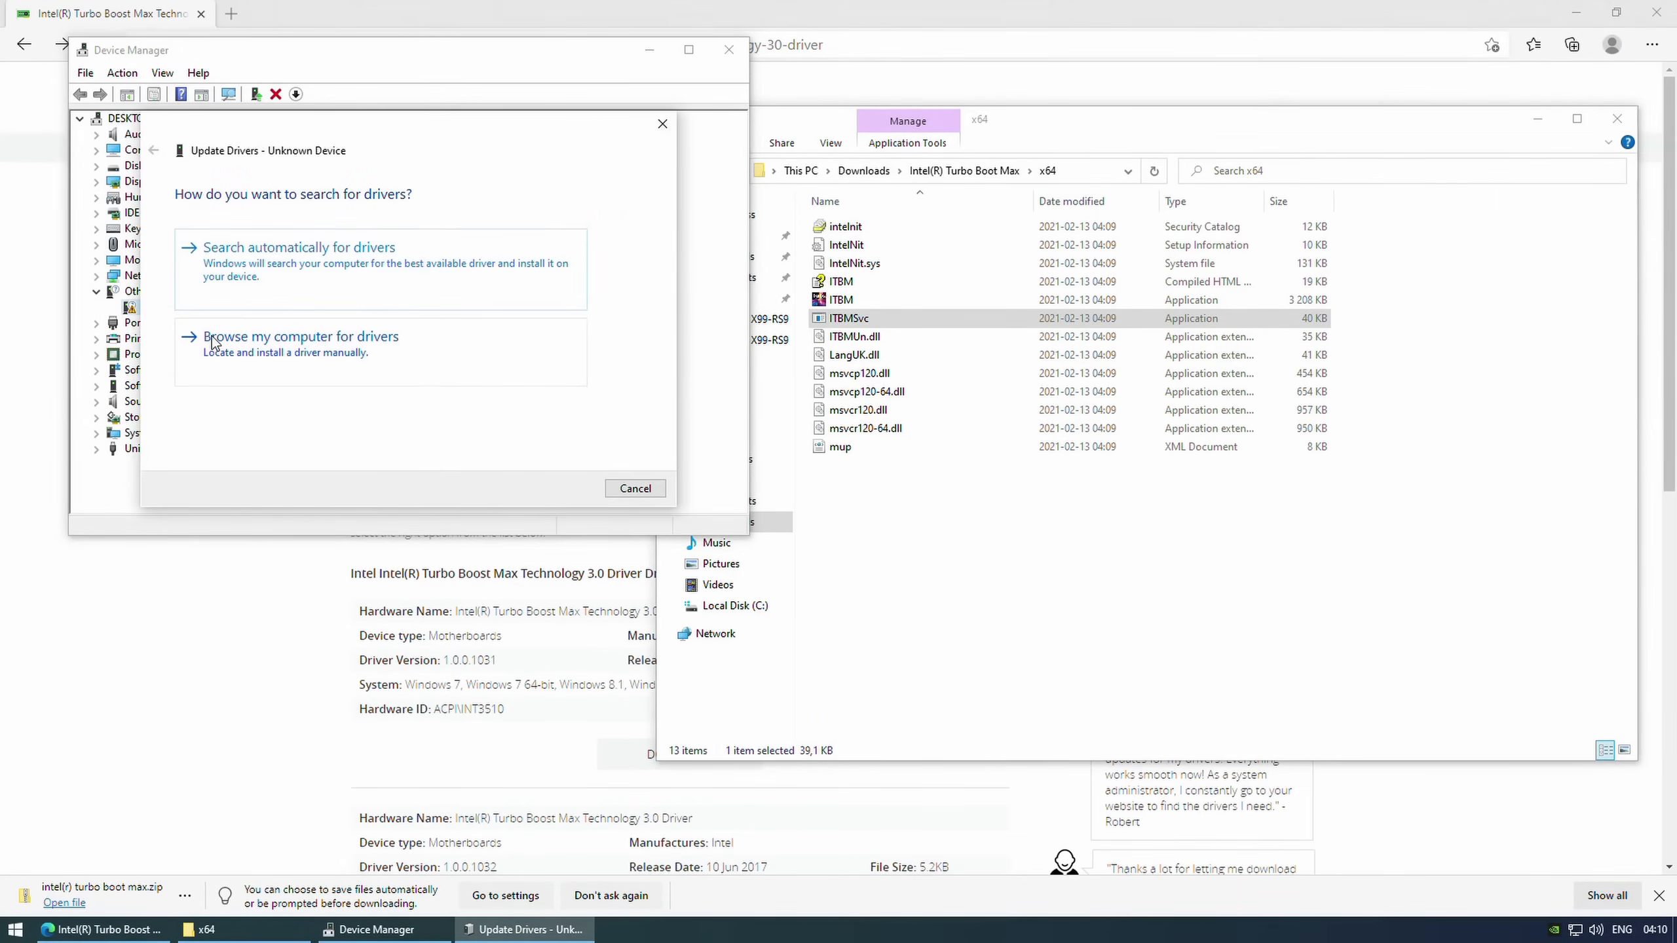
{"action": "left_click", "coordinate": [301, 335]}
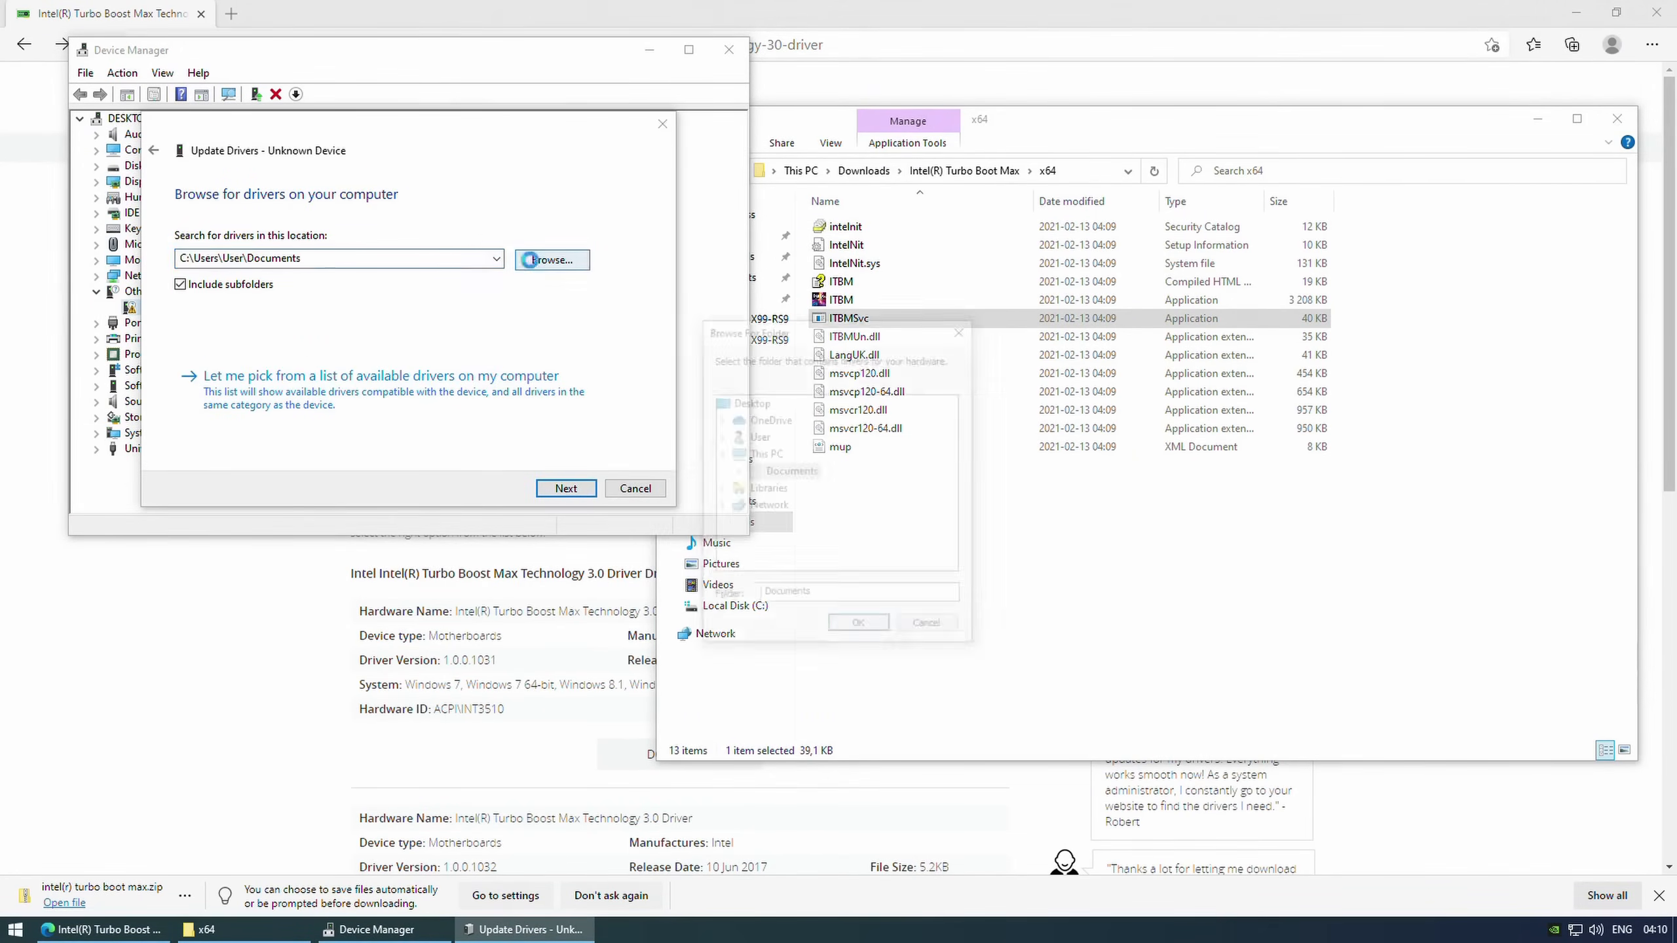
{"action": "left_click", "coordinate": [551, 260]}
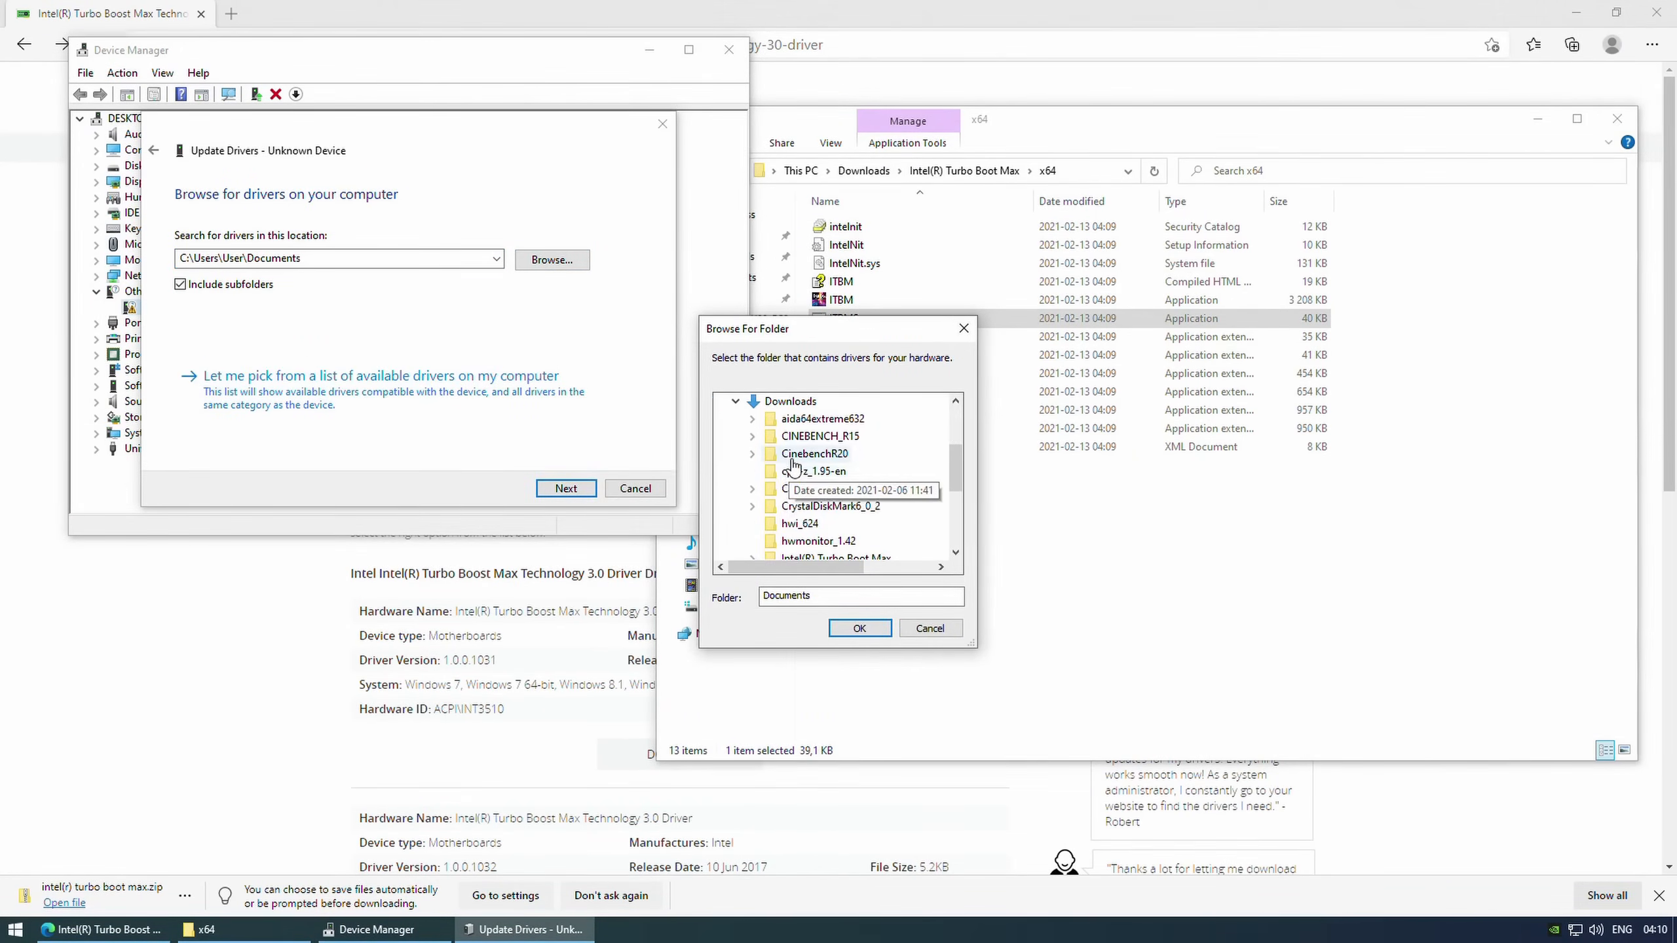
Install the driver from the extracted Intel(R) Turbo Boot Max folder and finish the update.
{"action": "left_click", "coordinate": [841, 541]}
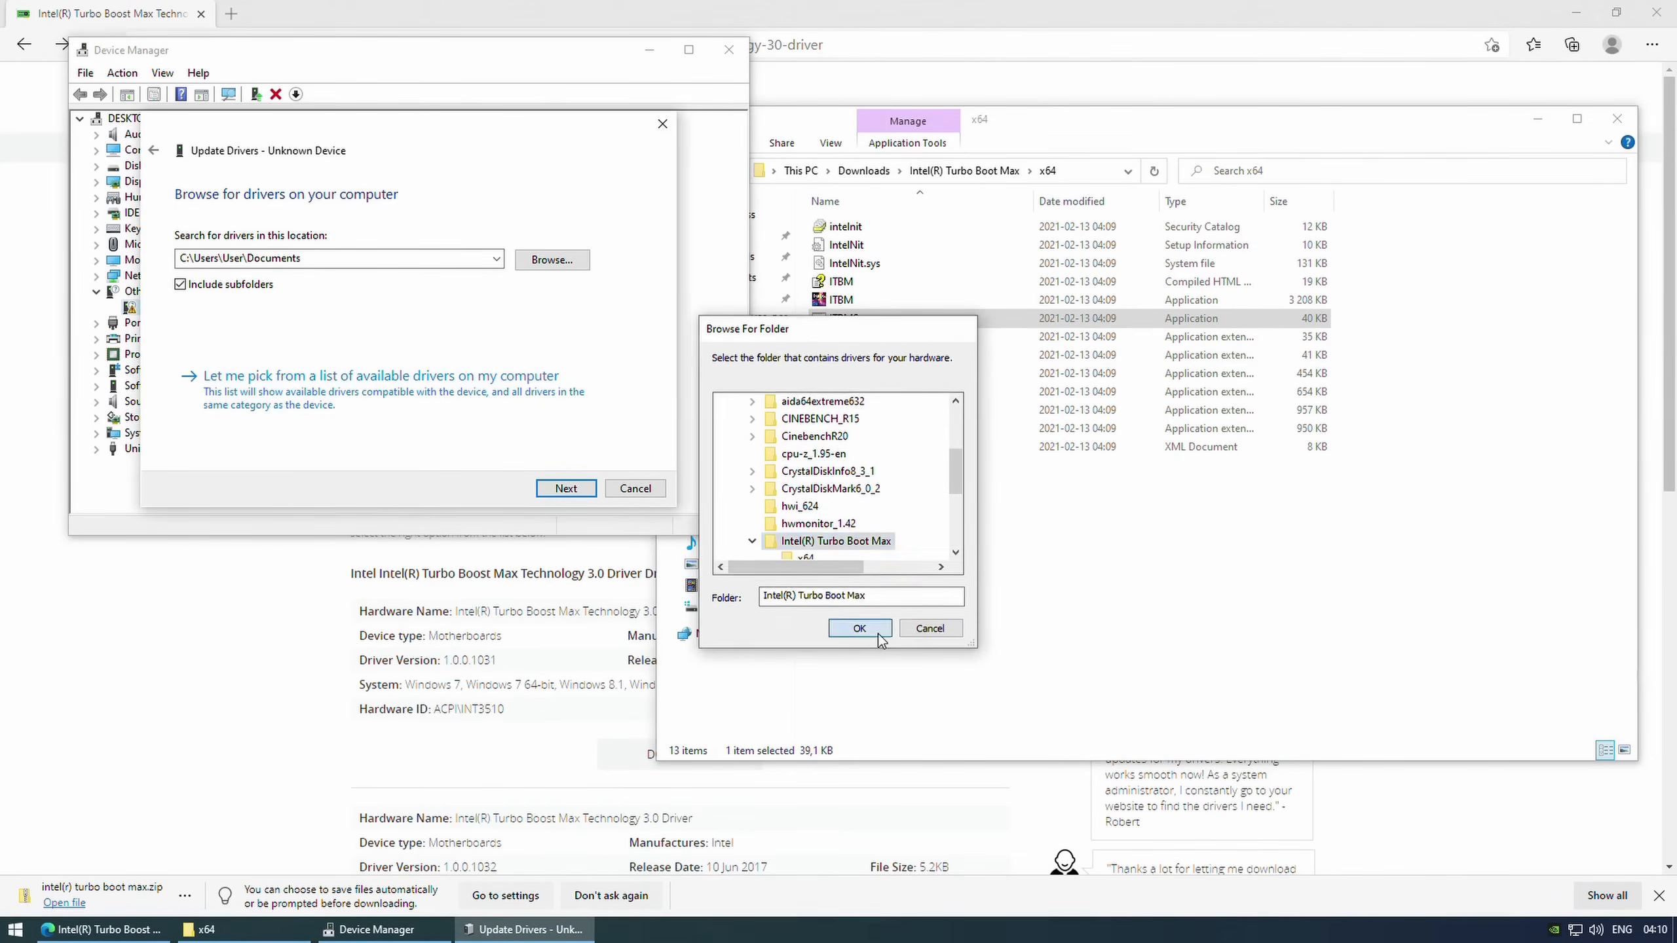
{"action": "left_click", "coordinate": [860, 629]}
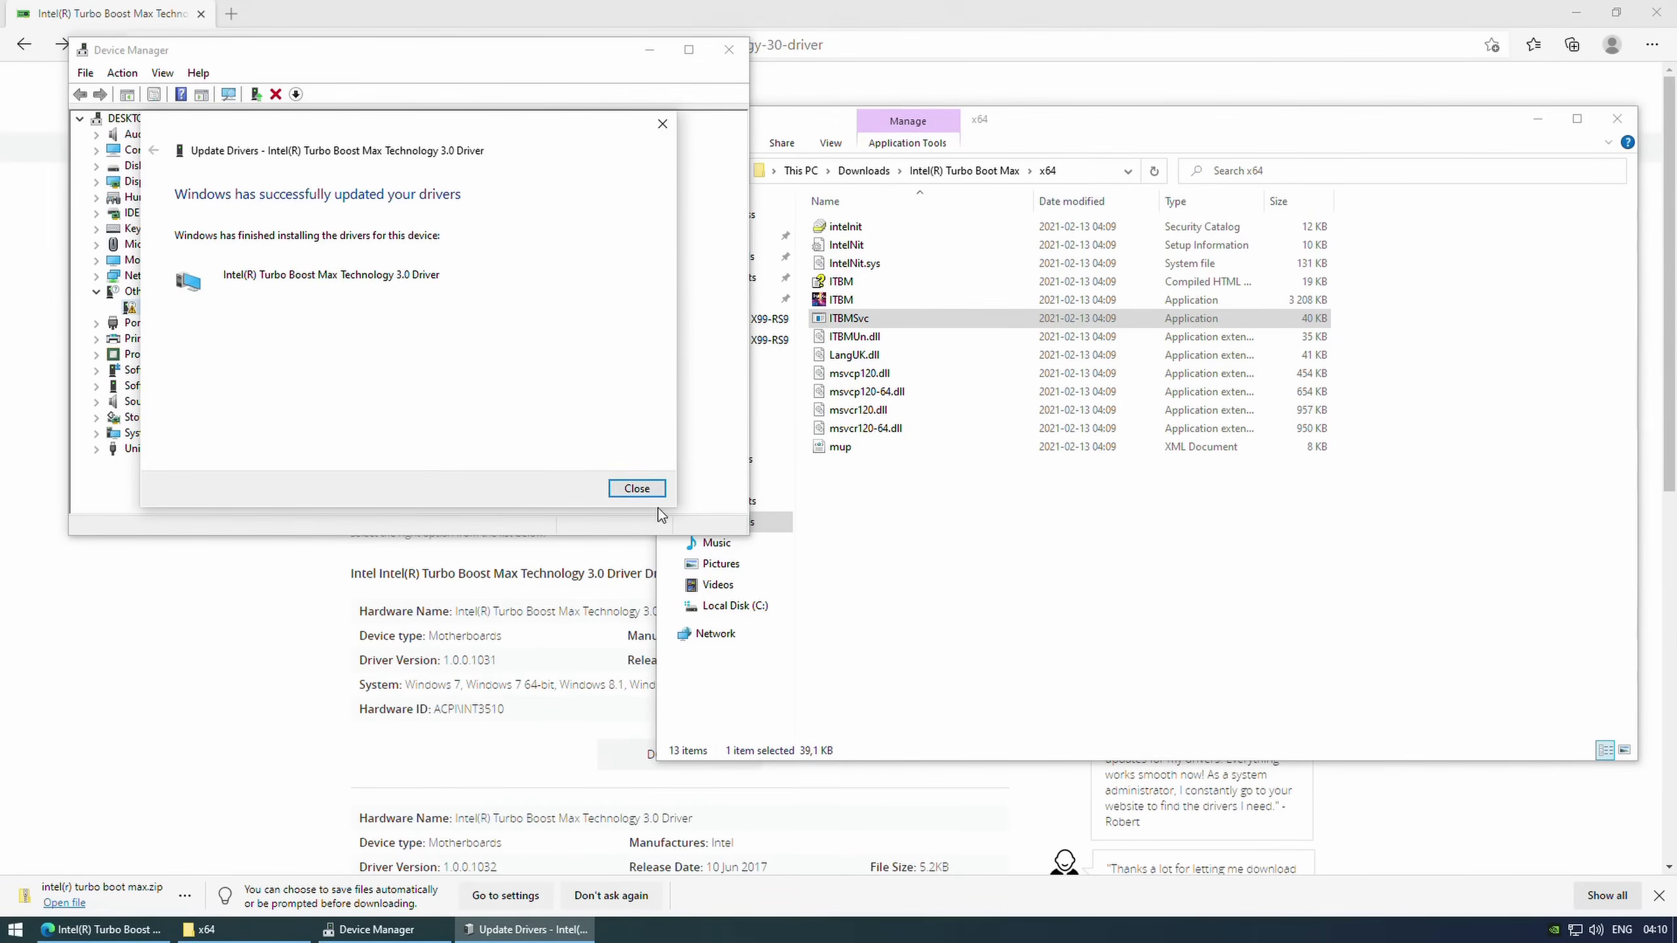
{"action": "left_click", "coordinate": [635, 488]}
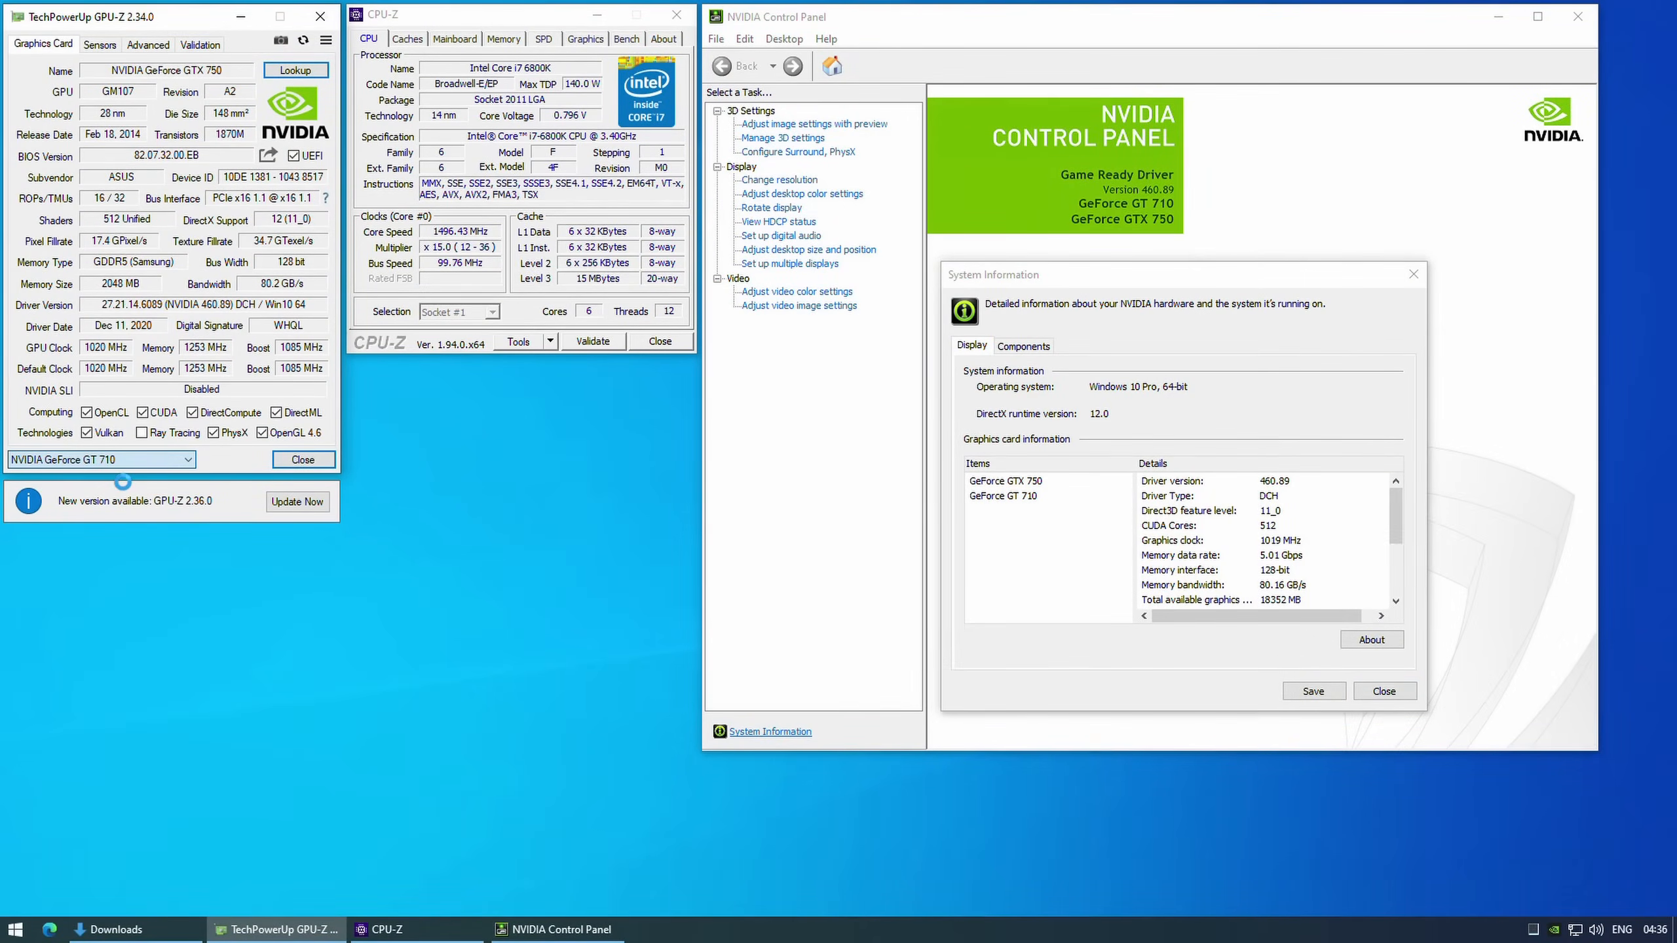
Review the GeForce GT 710 details and processor cache info, then launch AIDA64 Extreme.
{"action": "left_click", "coordinate": [96, 458]}
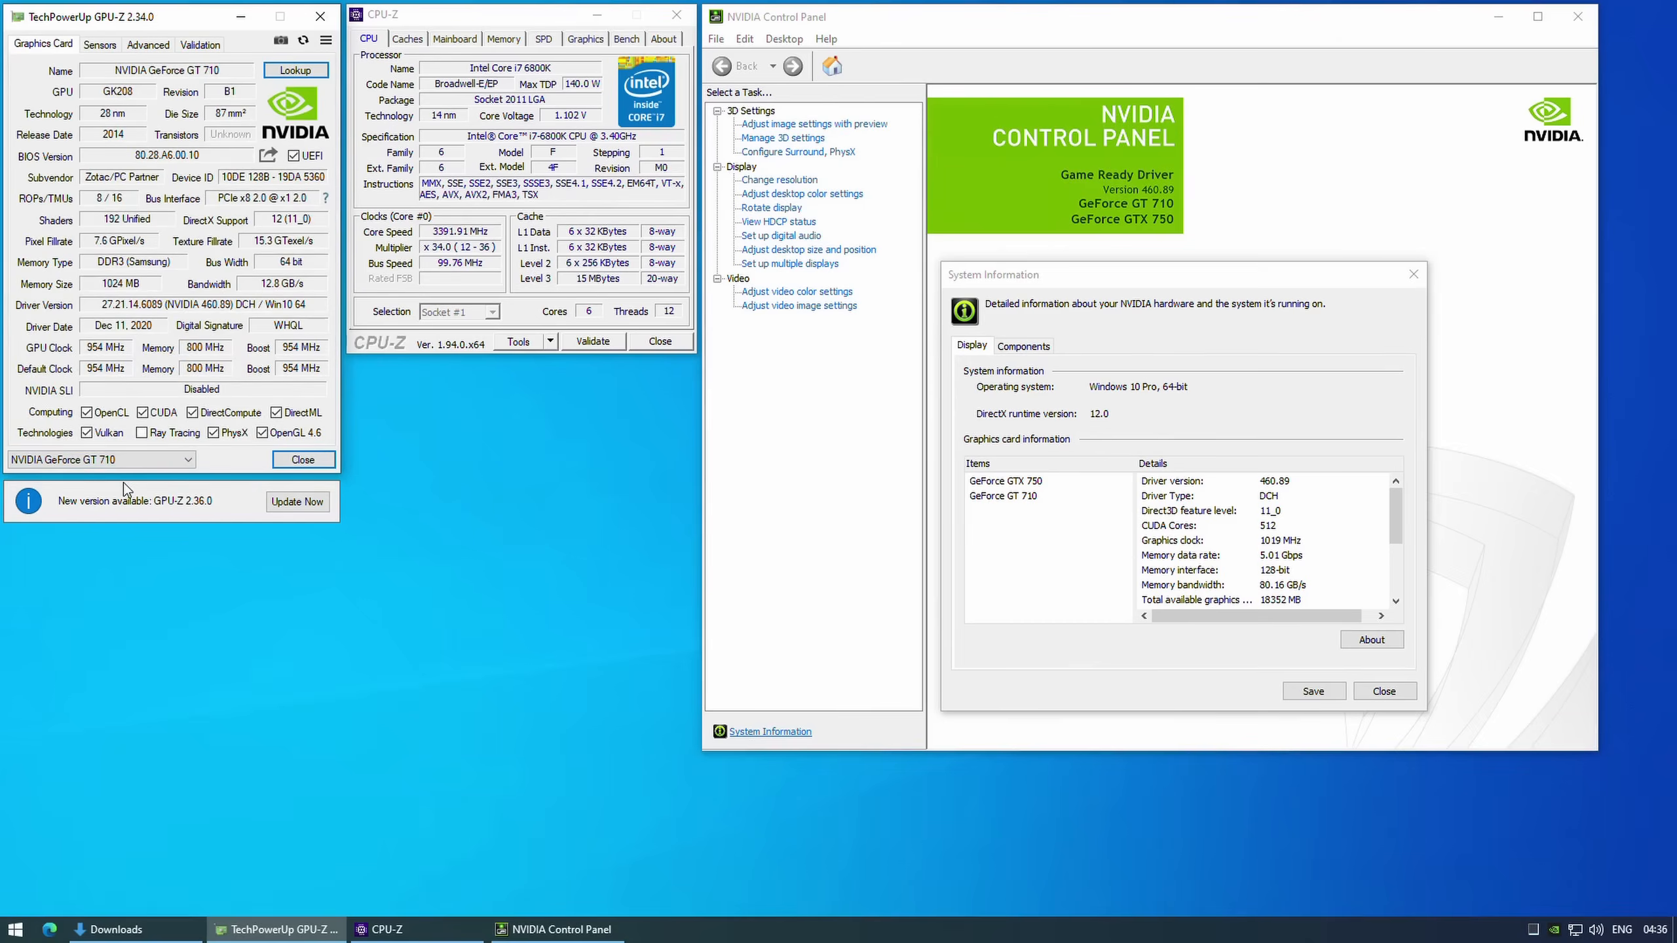
{"action": "left_click", "coordinate": [405, 38]}
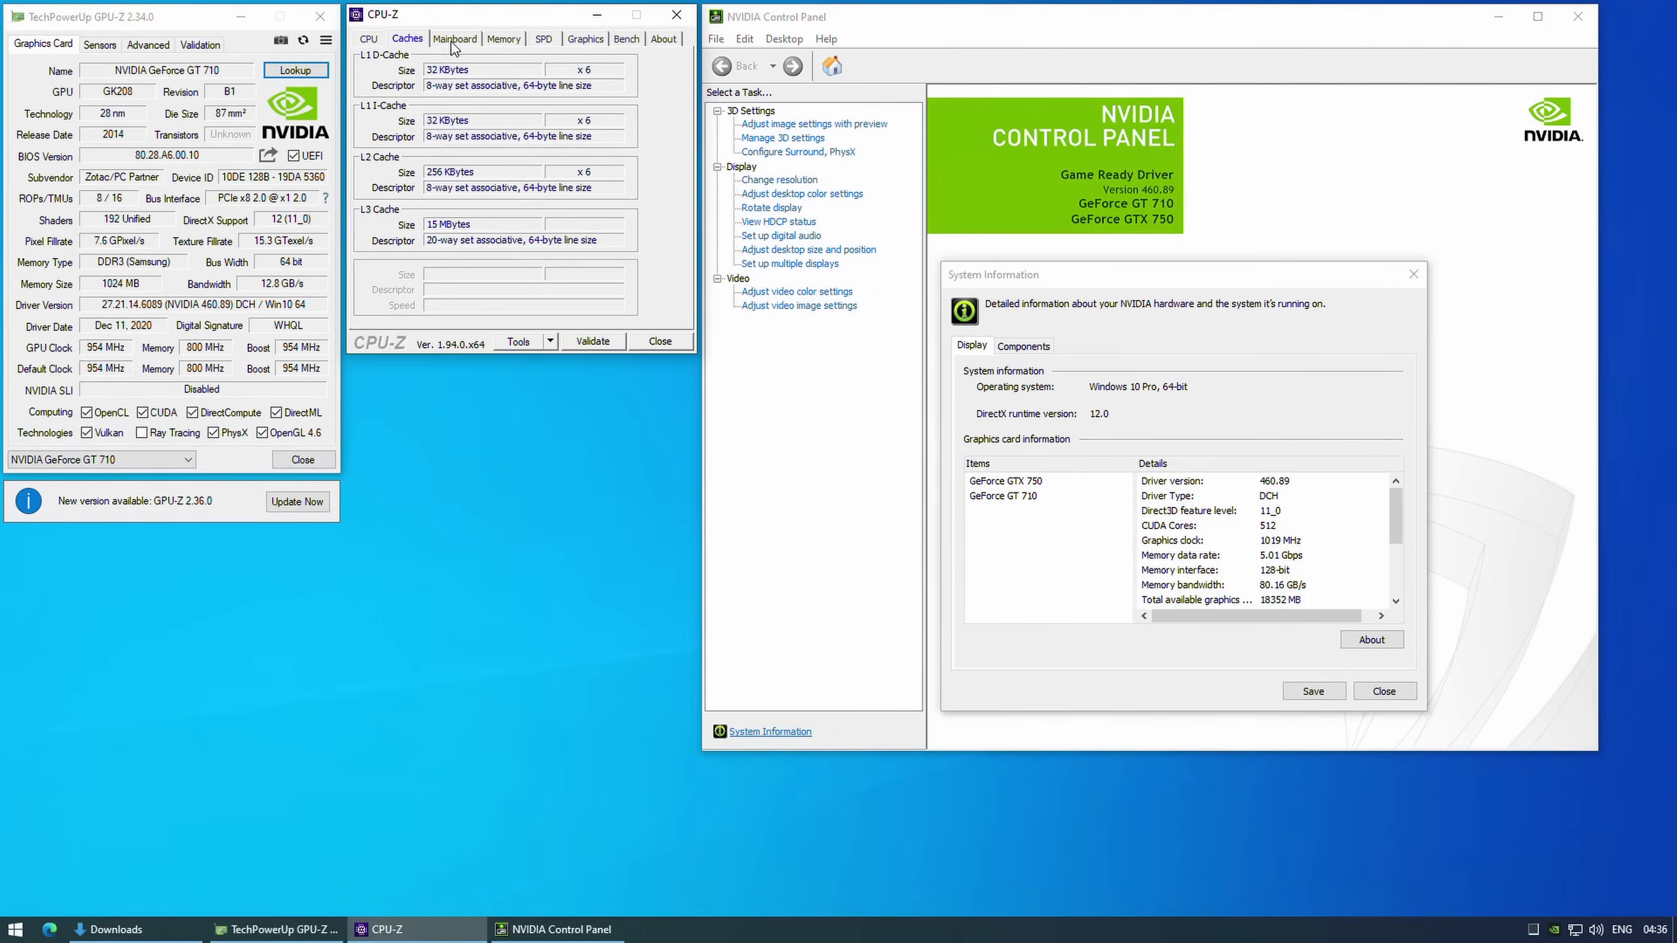
{"action": "left_click", "coordinate": [586, 38]}
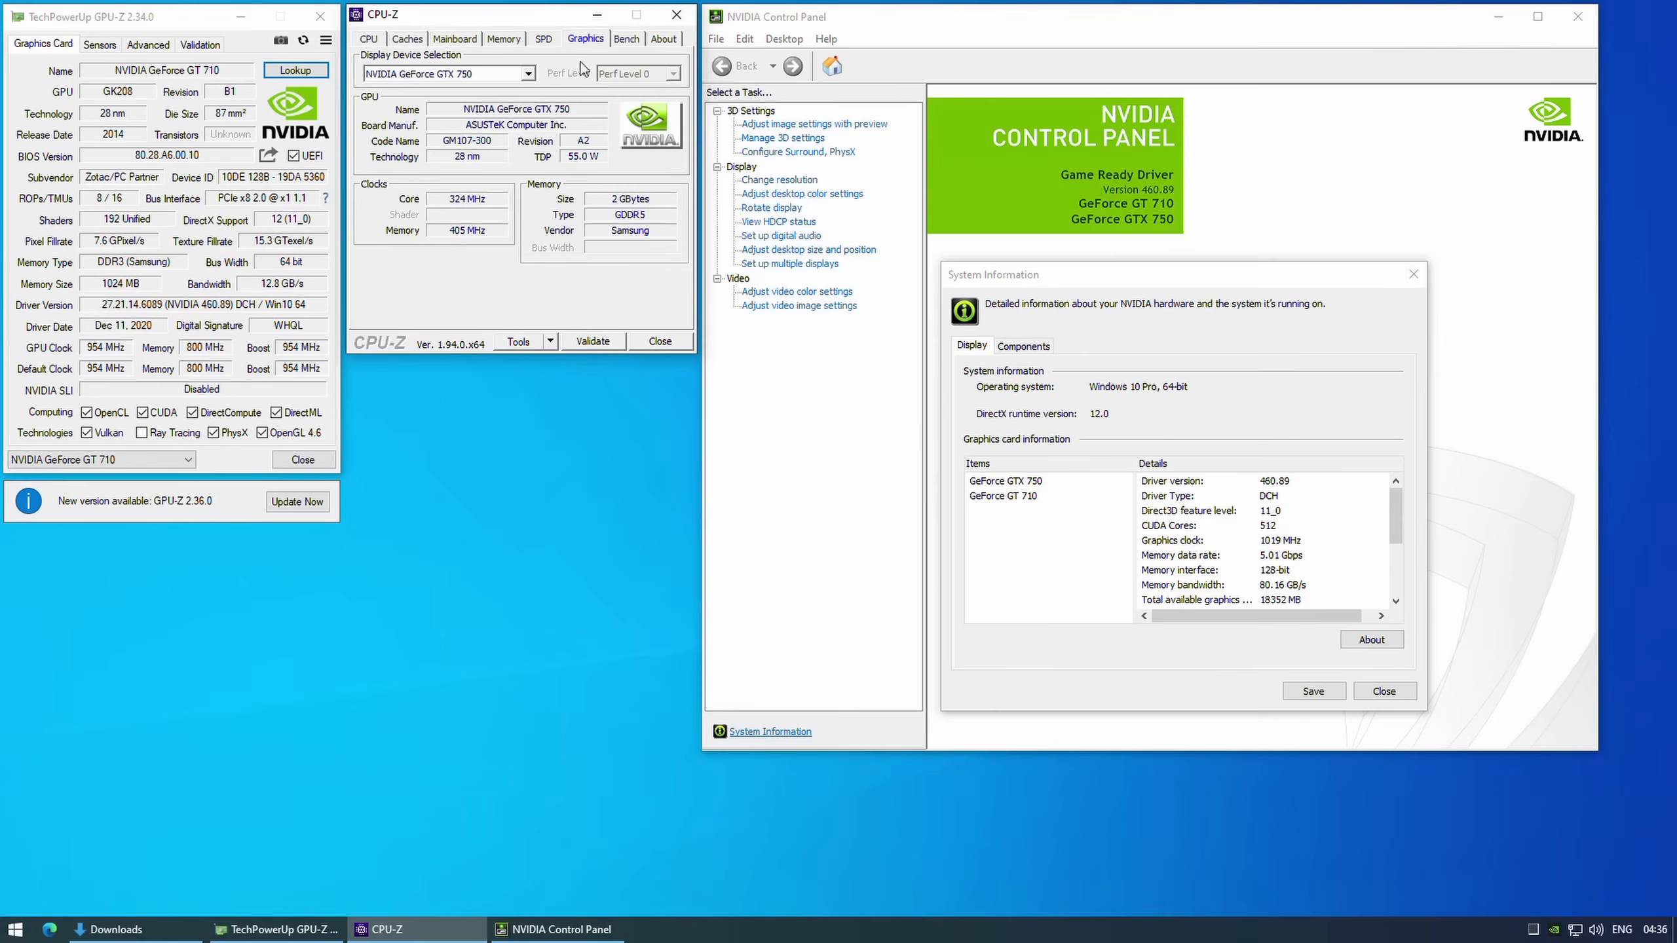
{"action": "left_click", "coordinate": [523, 74]}
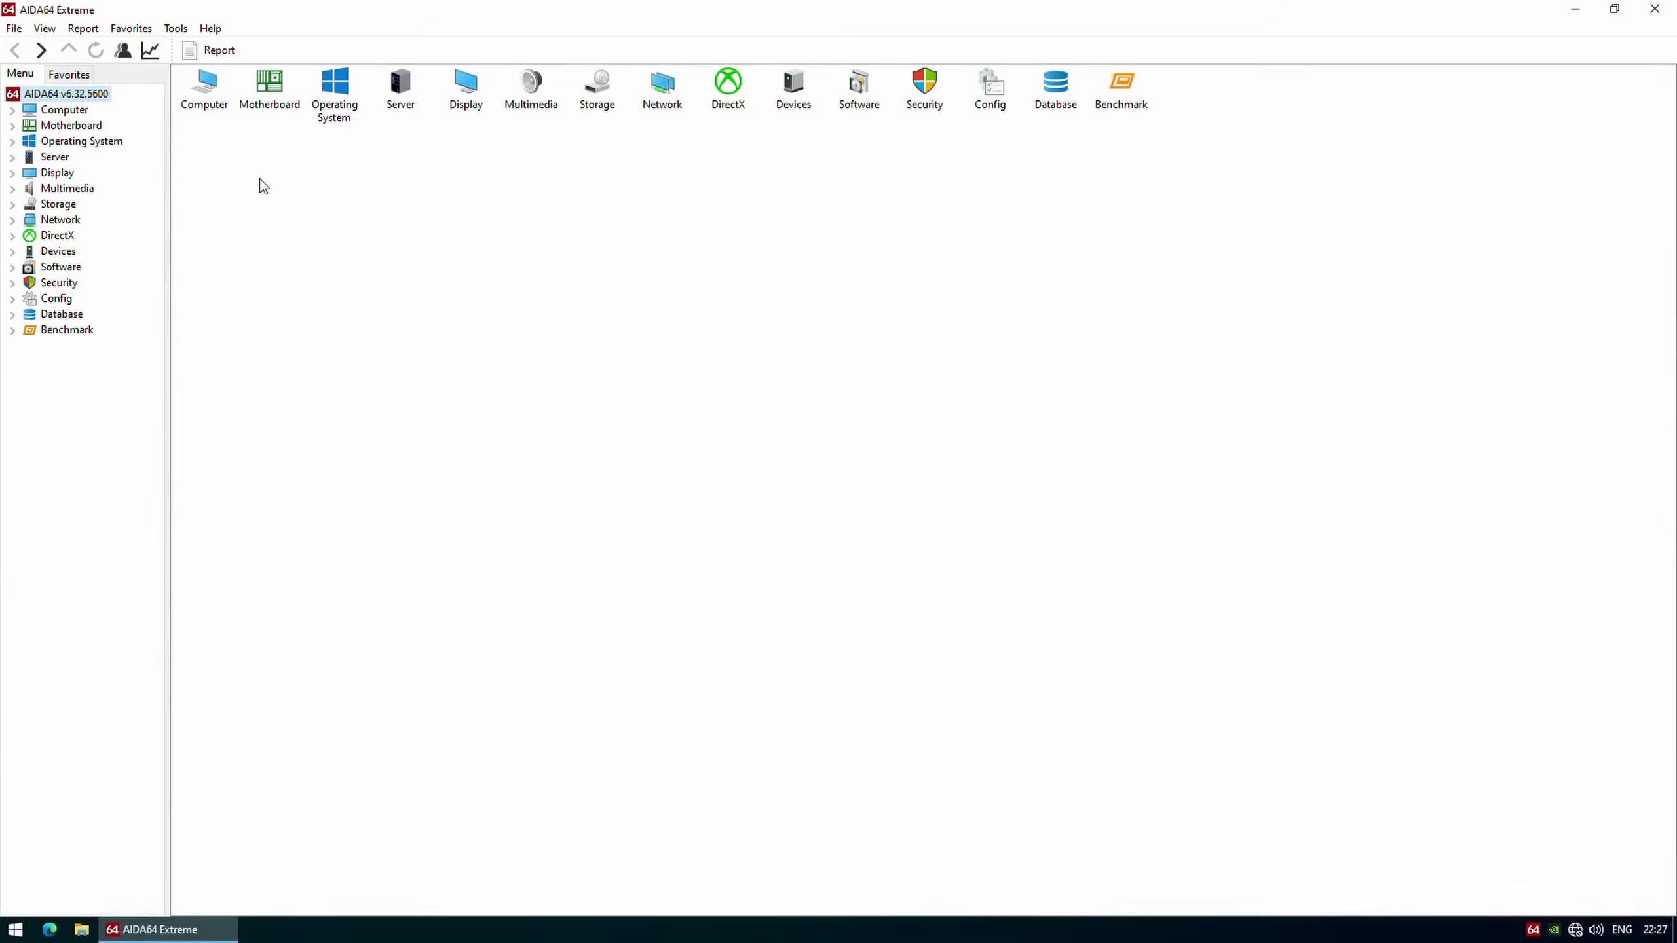
Browse Motherboard > Chipset properties for the Broadwell-E IMC0 and IMC1 north bridges.
{"action": "left_click", "coordinate": [12, 126]}
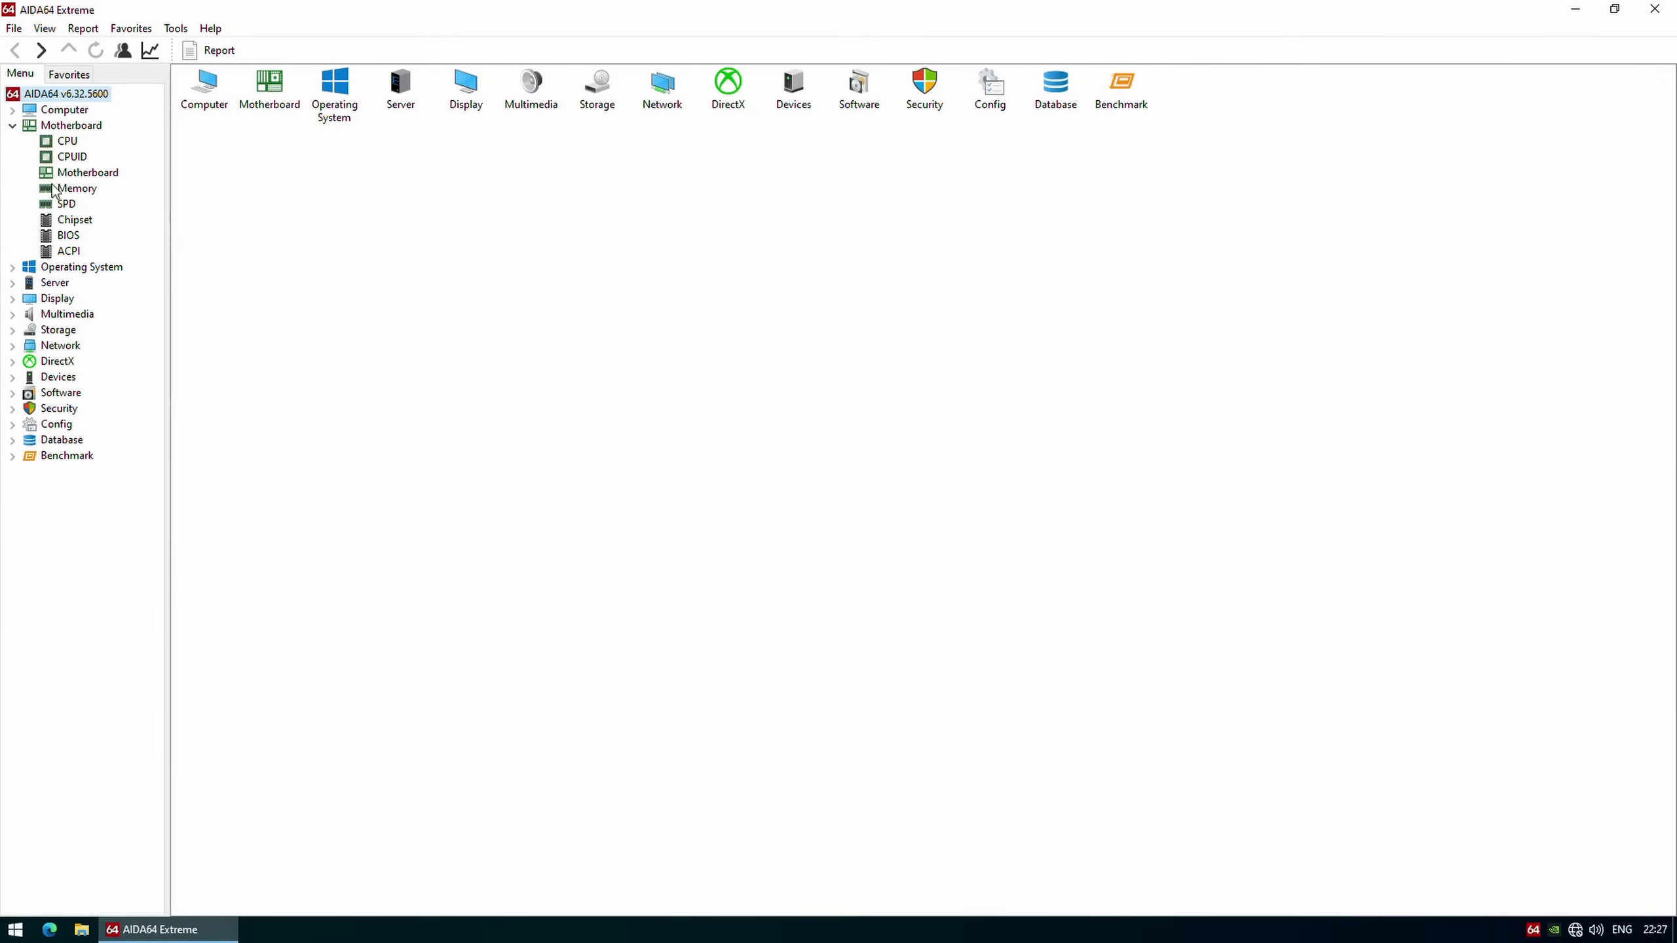
{"action": "left_click", "coordinate": [74, 219]}
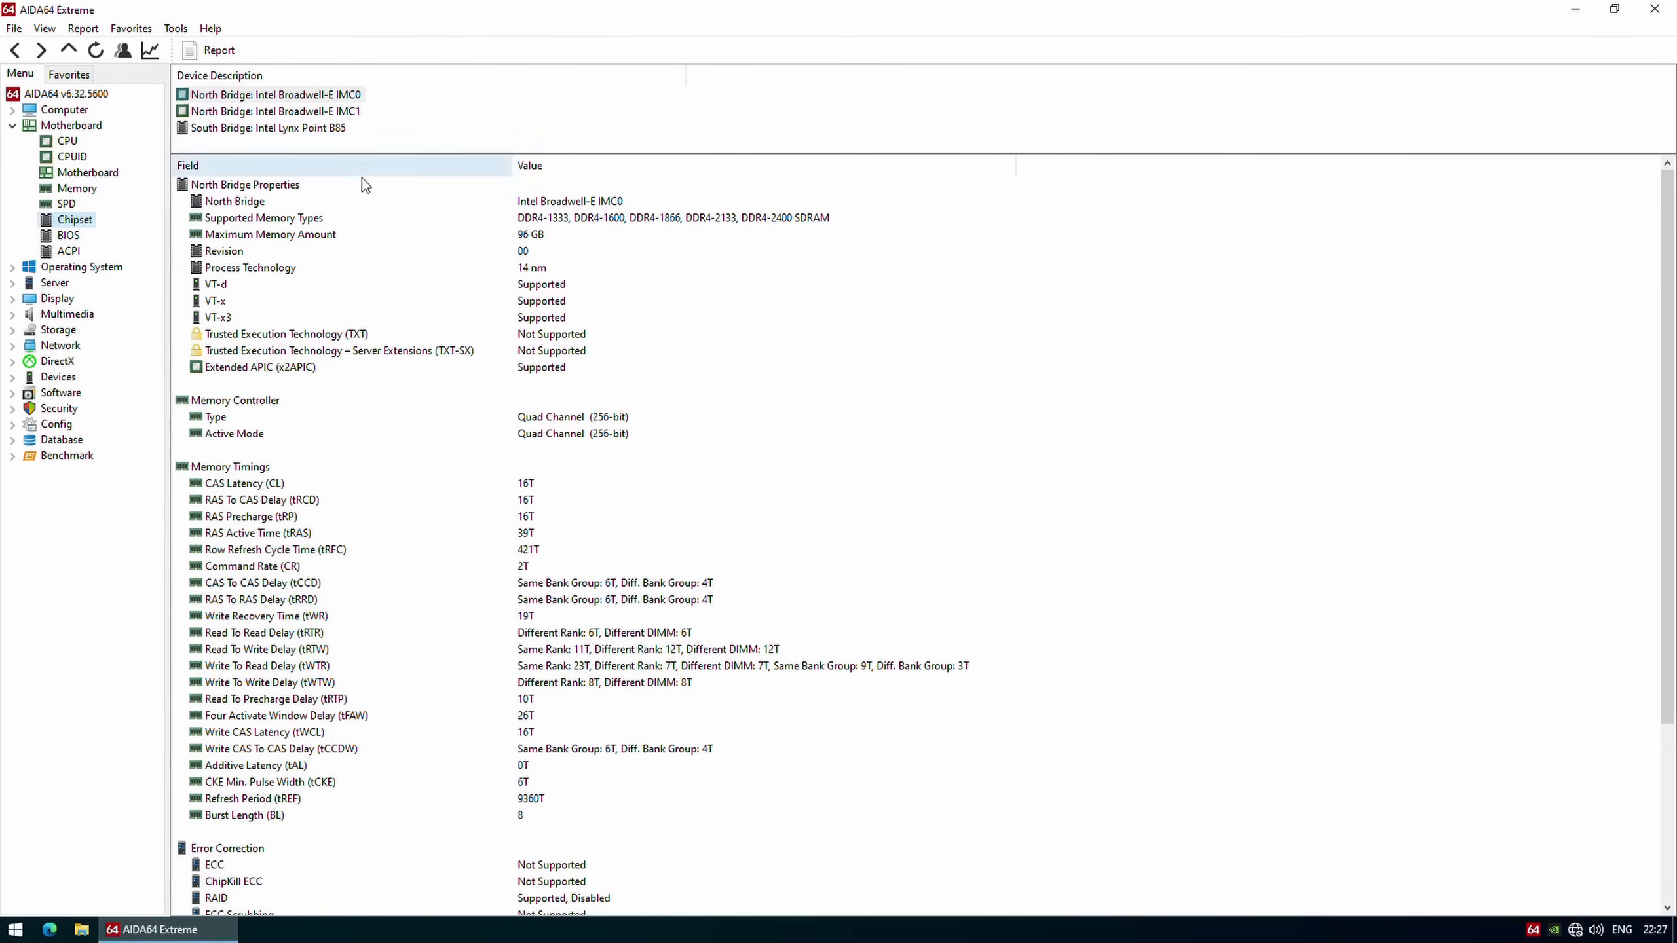
{"action": "scroll", "scroll_direction": "down", "scroll_amount": 3}
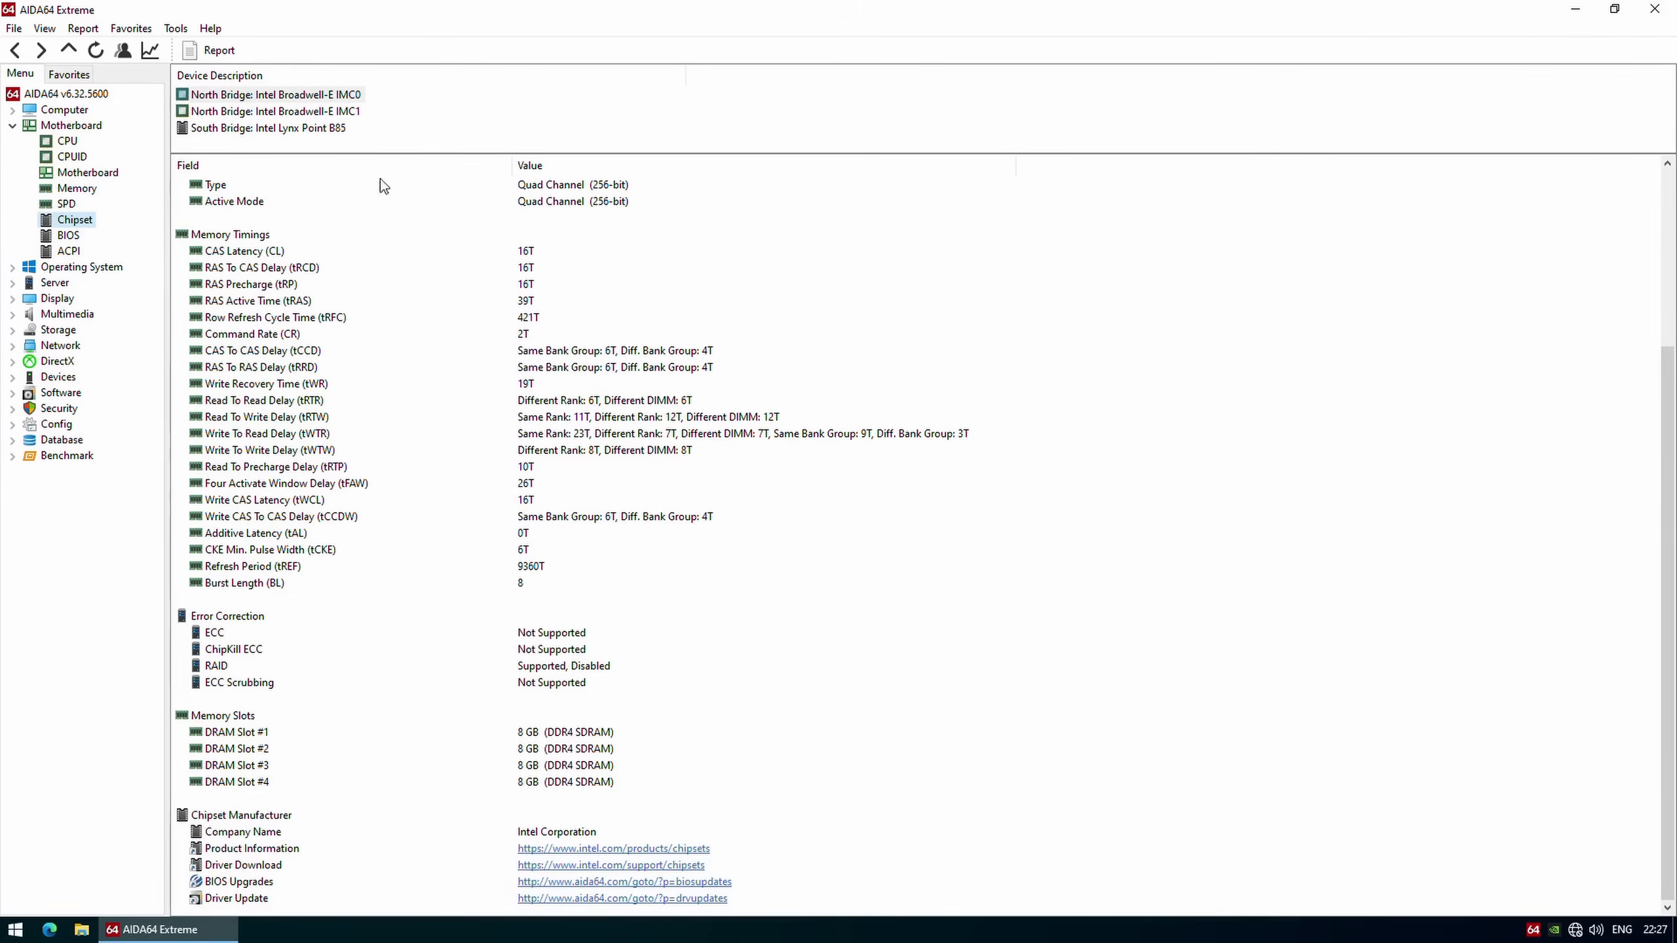
{"action": "left_click", "coordinate": [273, 111]}
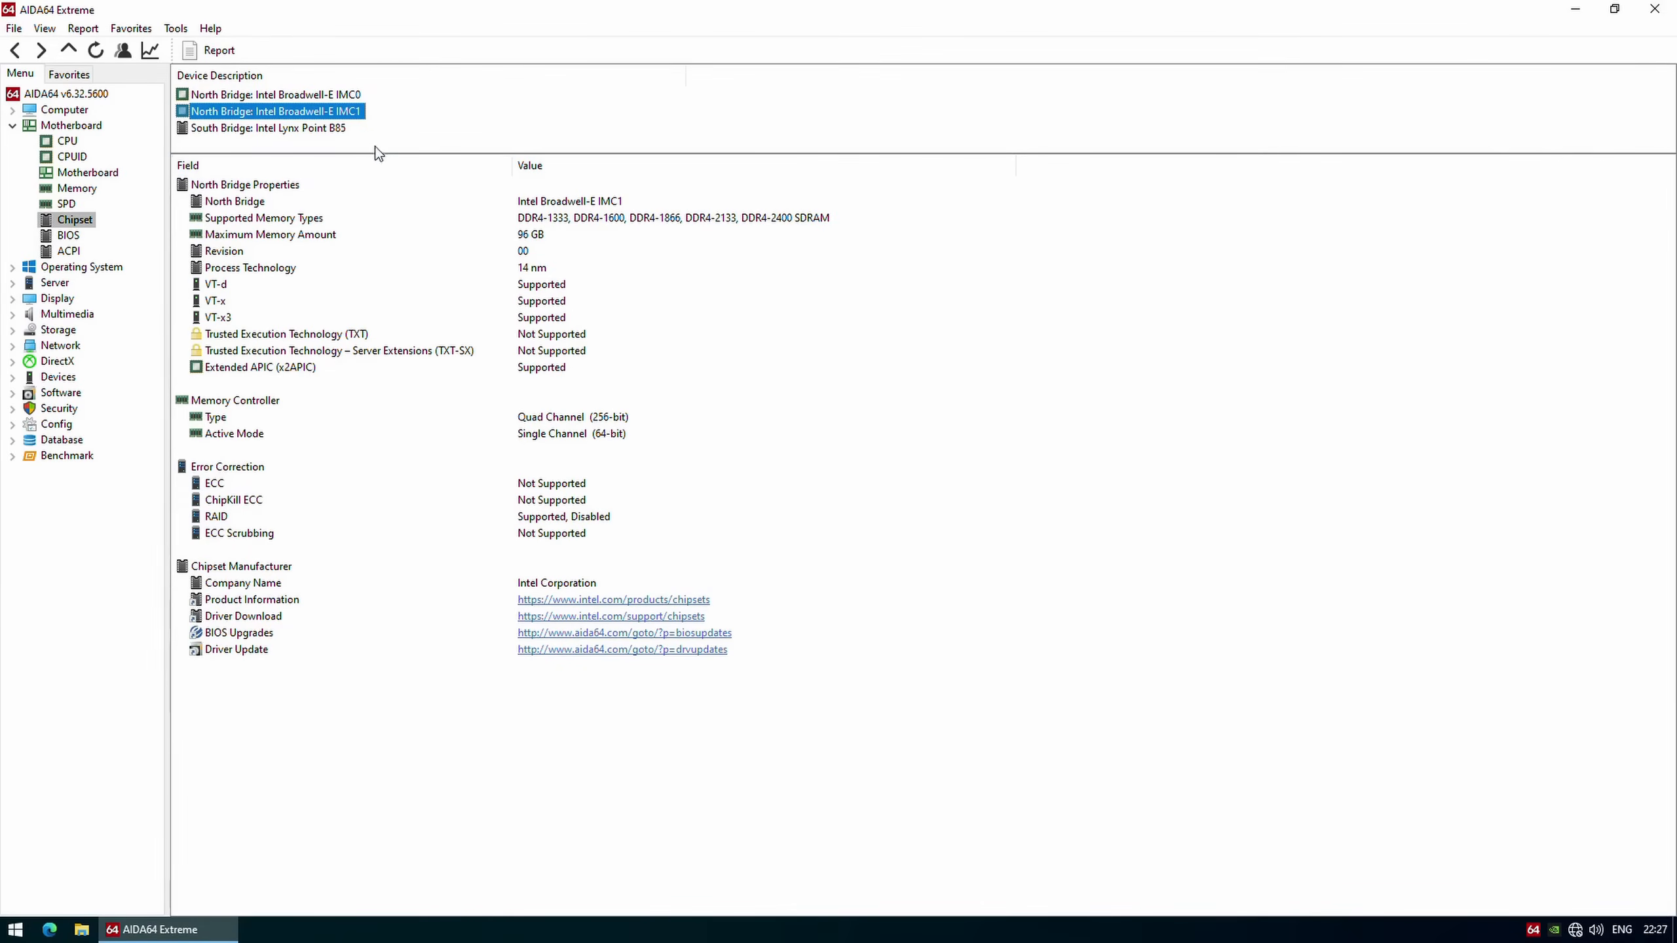
{"action": "left_click", "coordinate": [268, 127]}
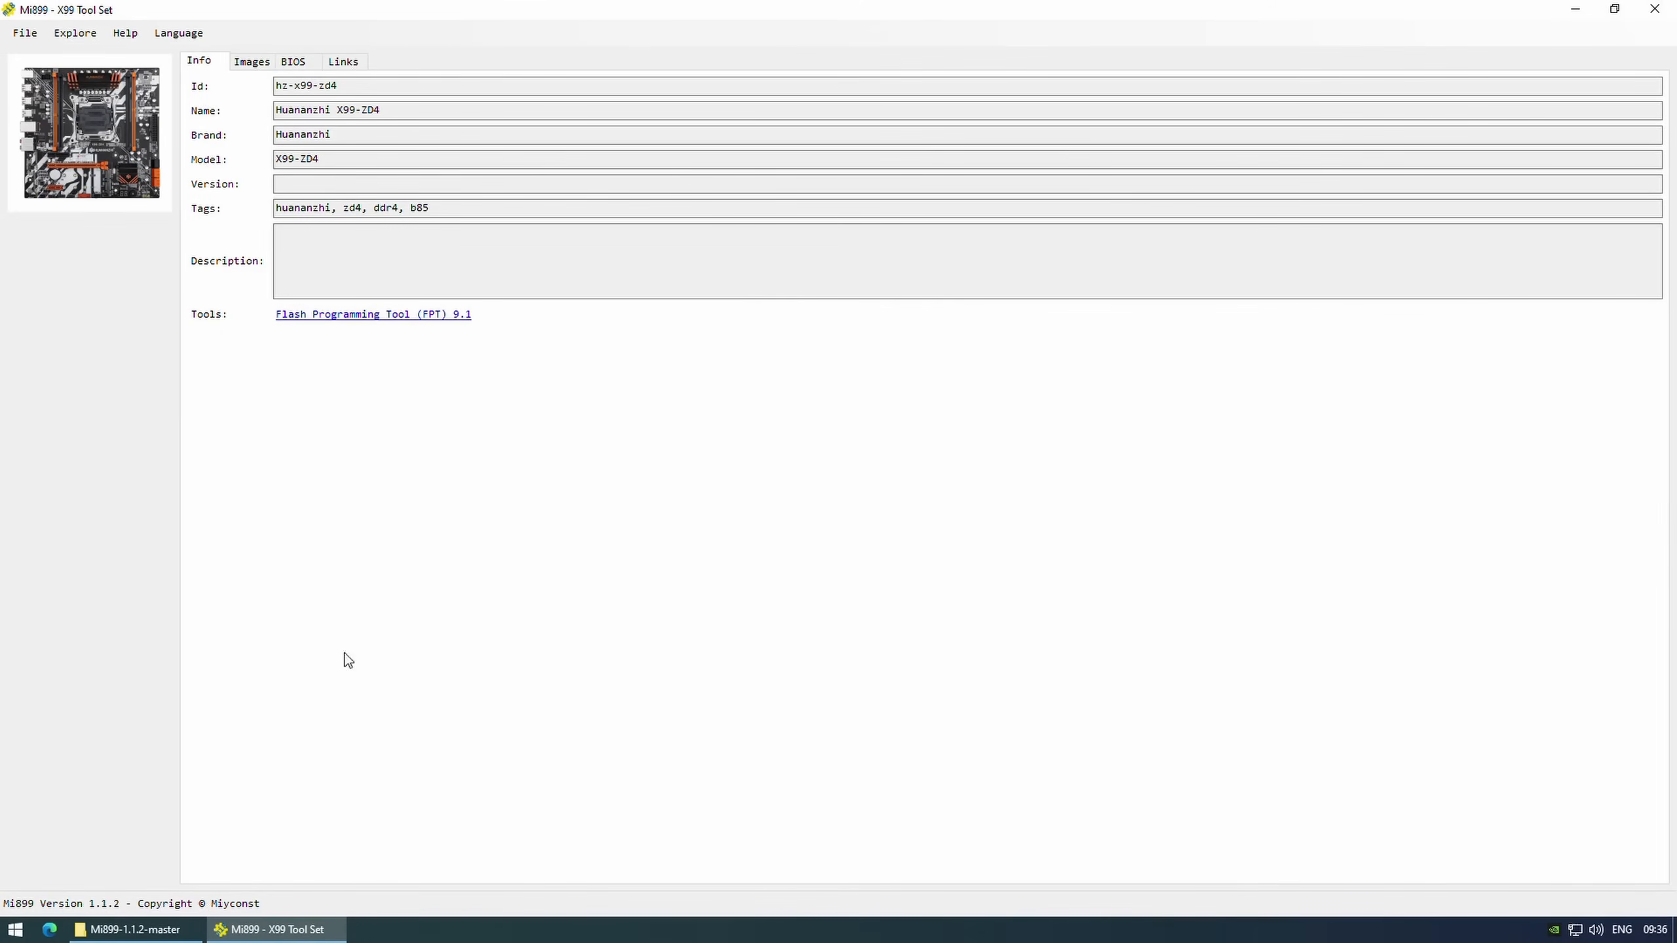
Select the ZD4 Kot TU PEI -70/50mv BIOS and prepare its flash files.
{"action": "left_click", "coordinate": [292, 61]}
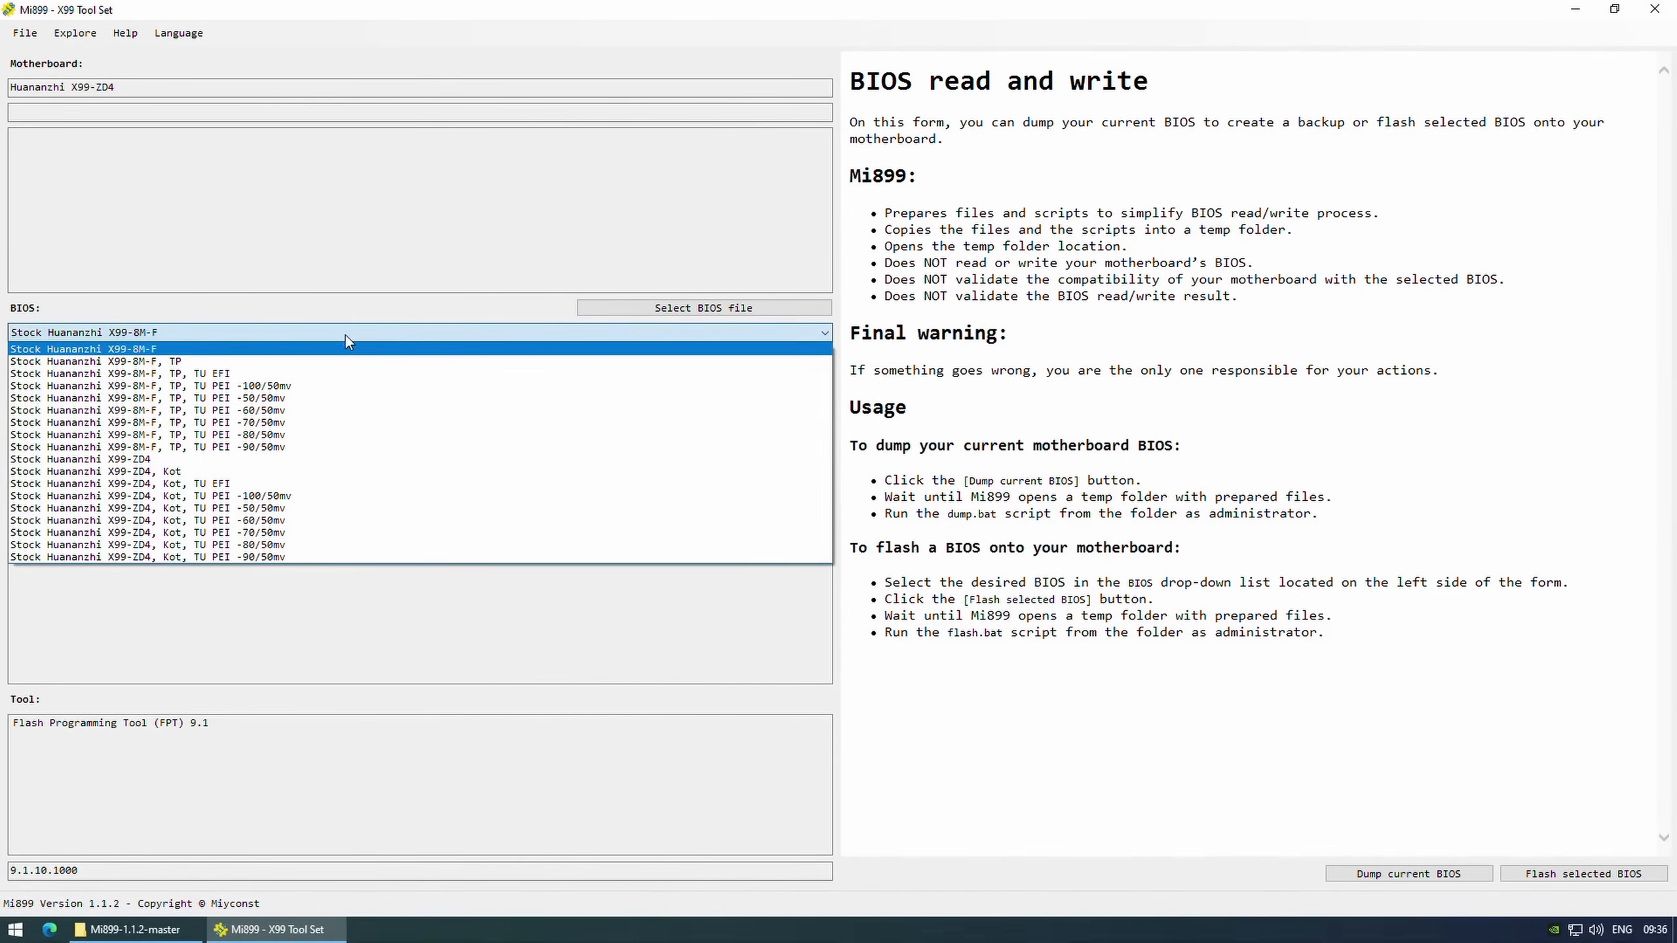
{"action": "left_click", "coordinate": [153, 532]}
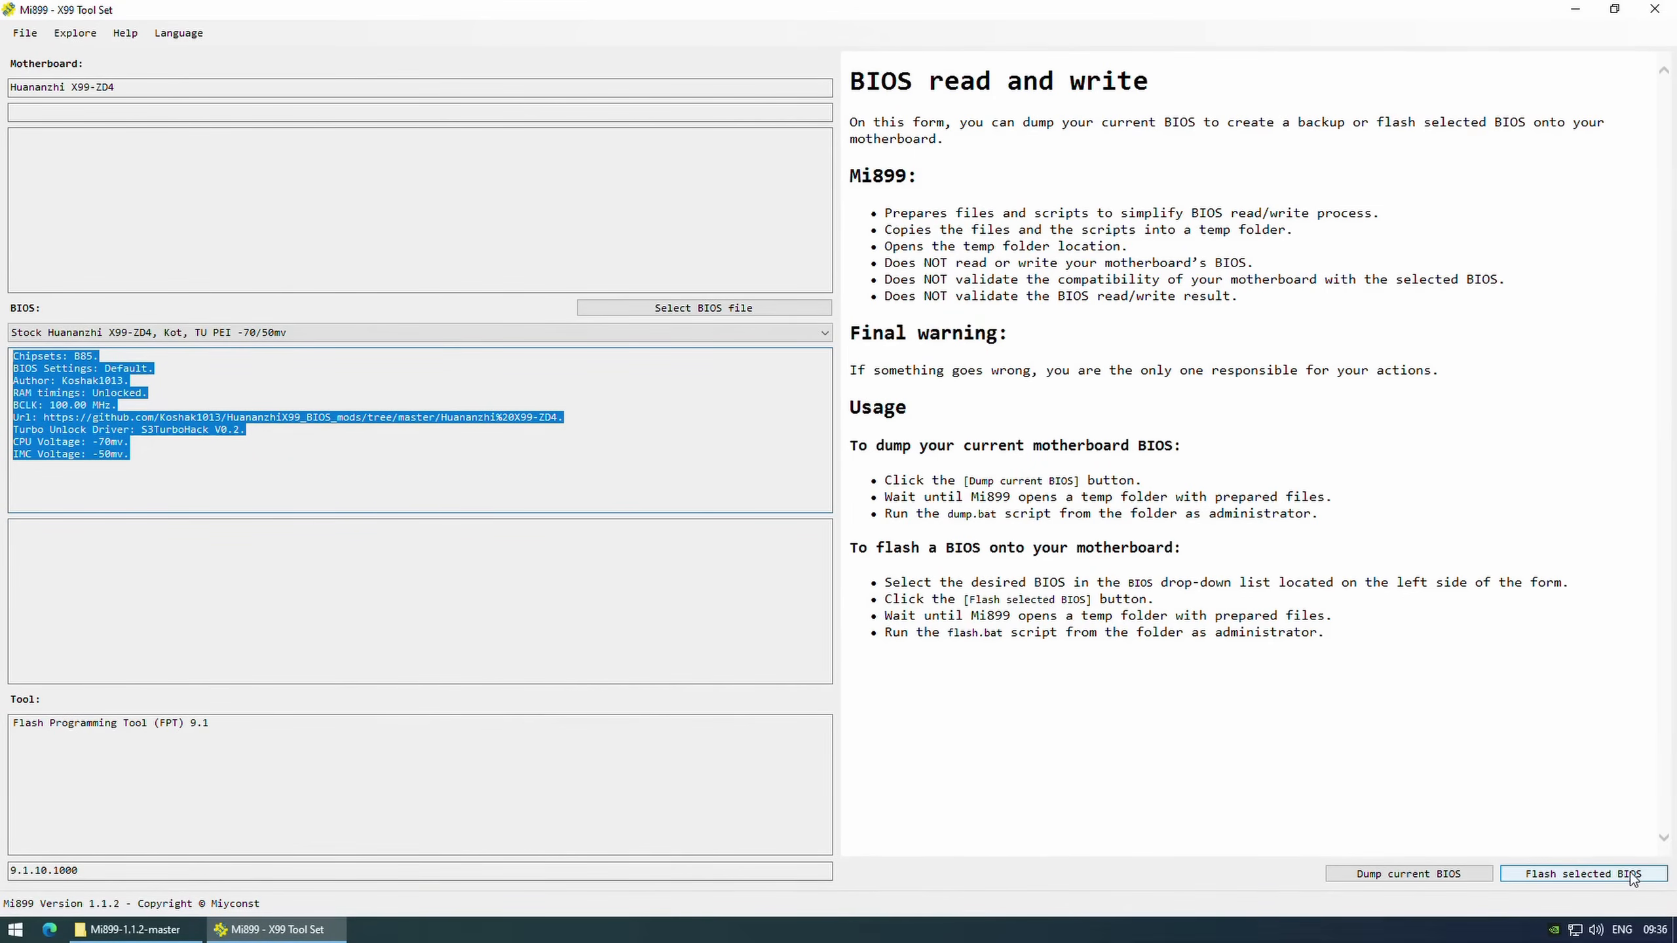
{"action": "left_click", "coordinate": [1580, 874]}
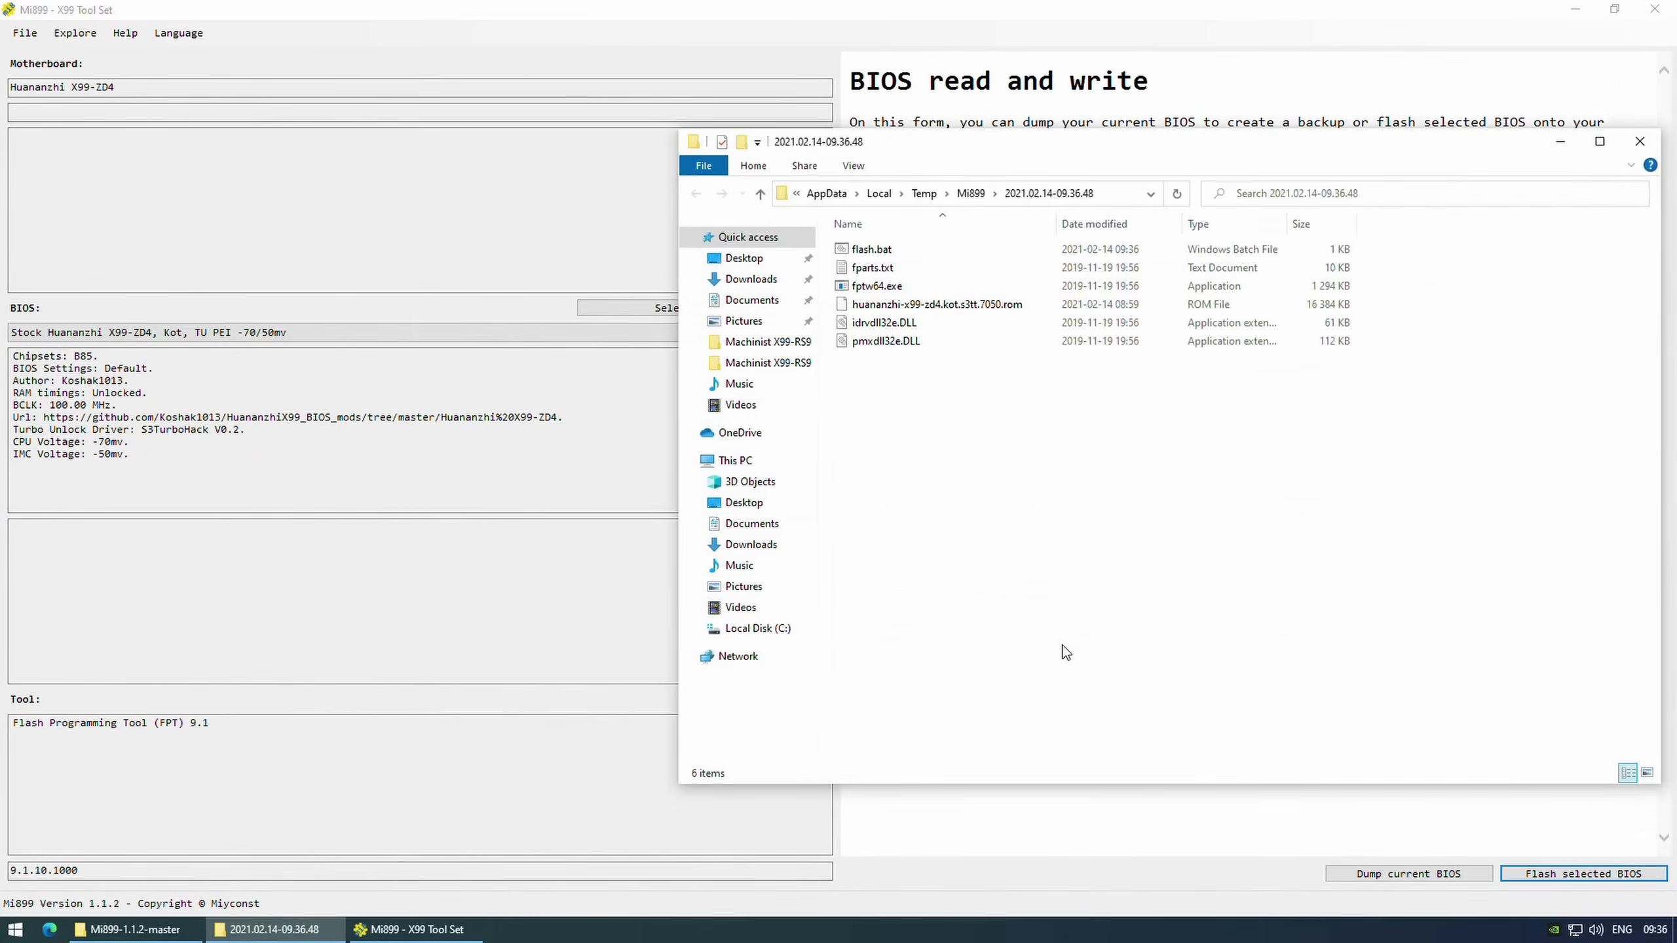
Run flash.bat as administrator and allow the command processor to proceed.
{"action": "right_click", "coordinate": [870, 247]}
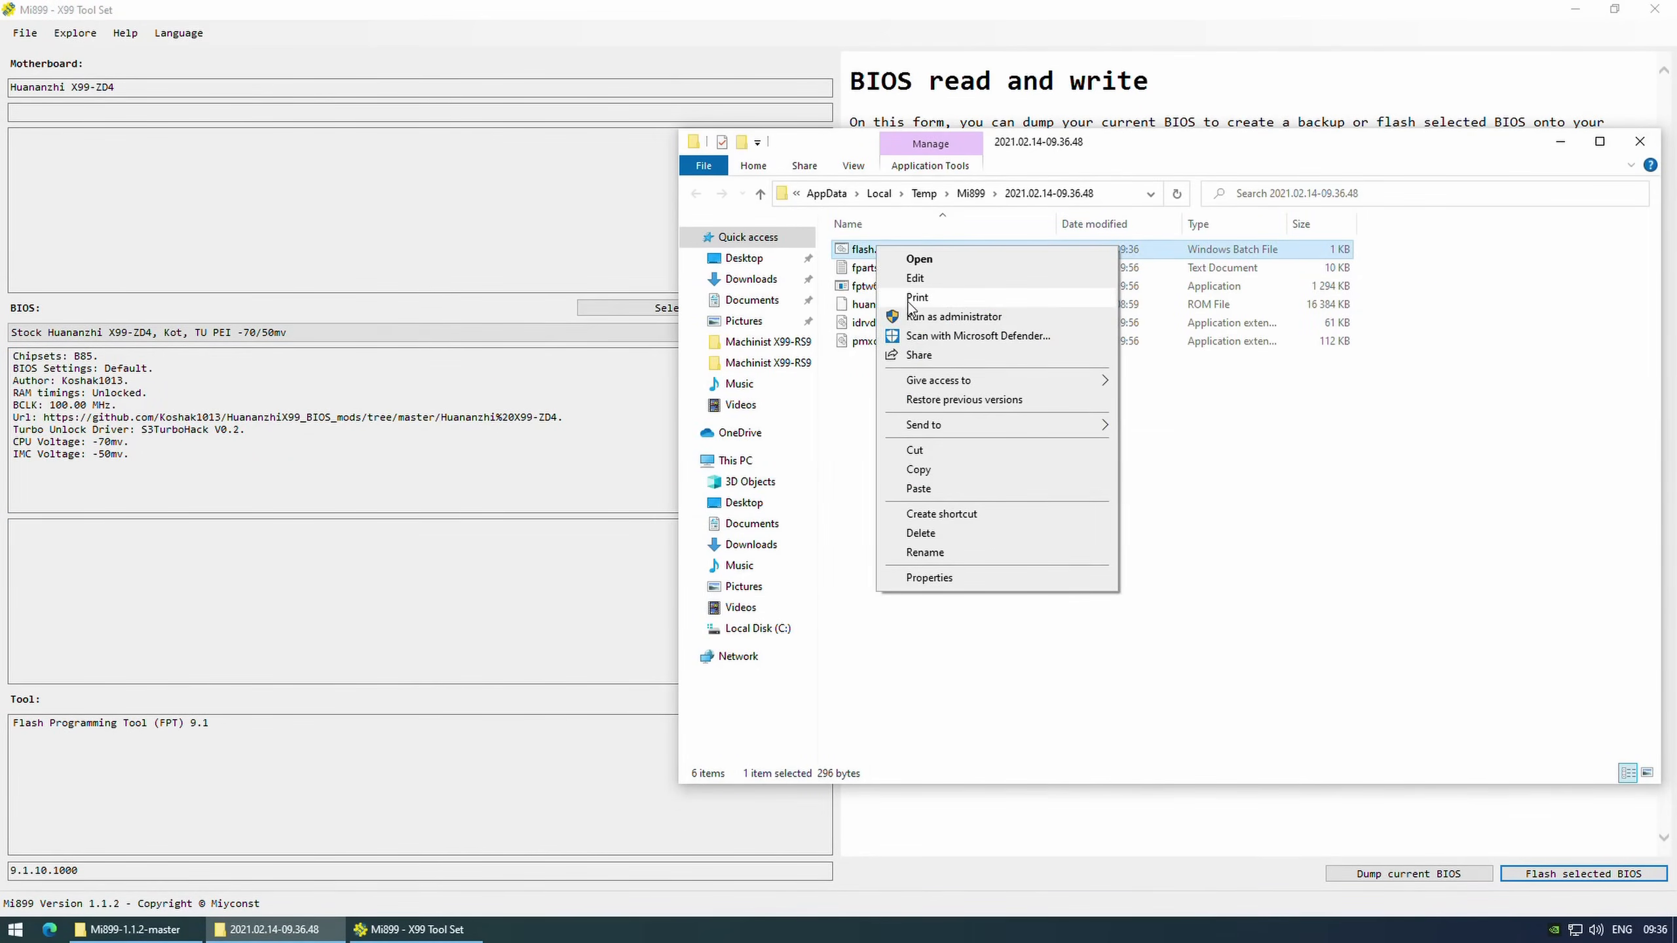
{"action": "left_click", "coordinate": [953, 317]}
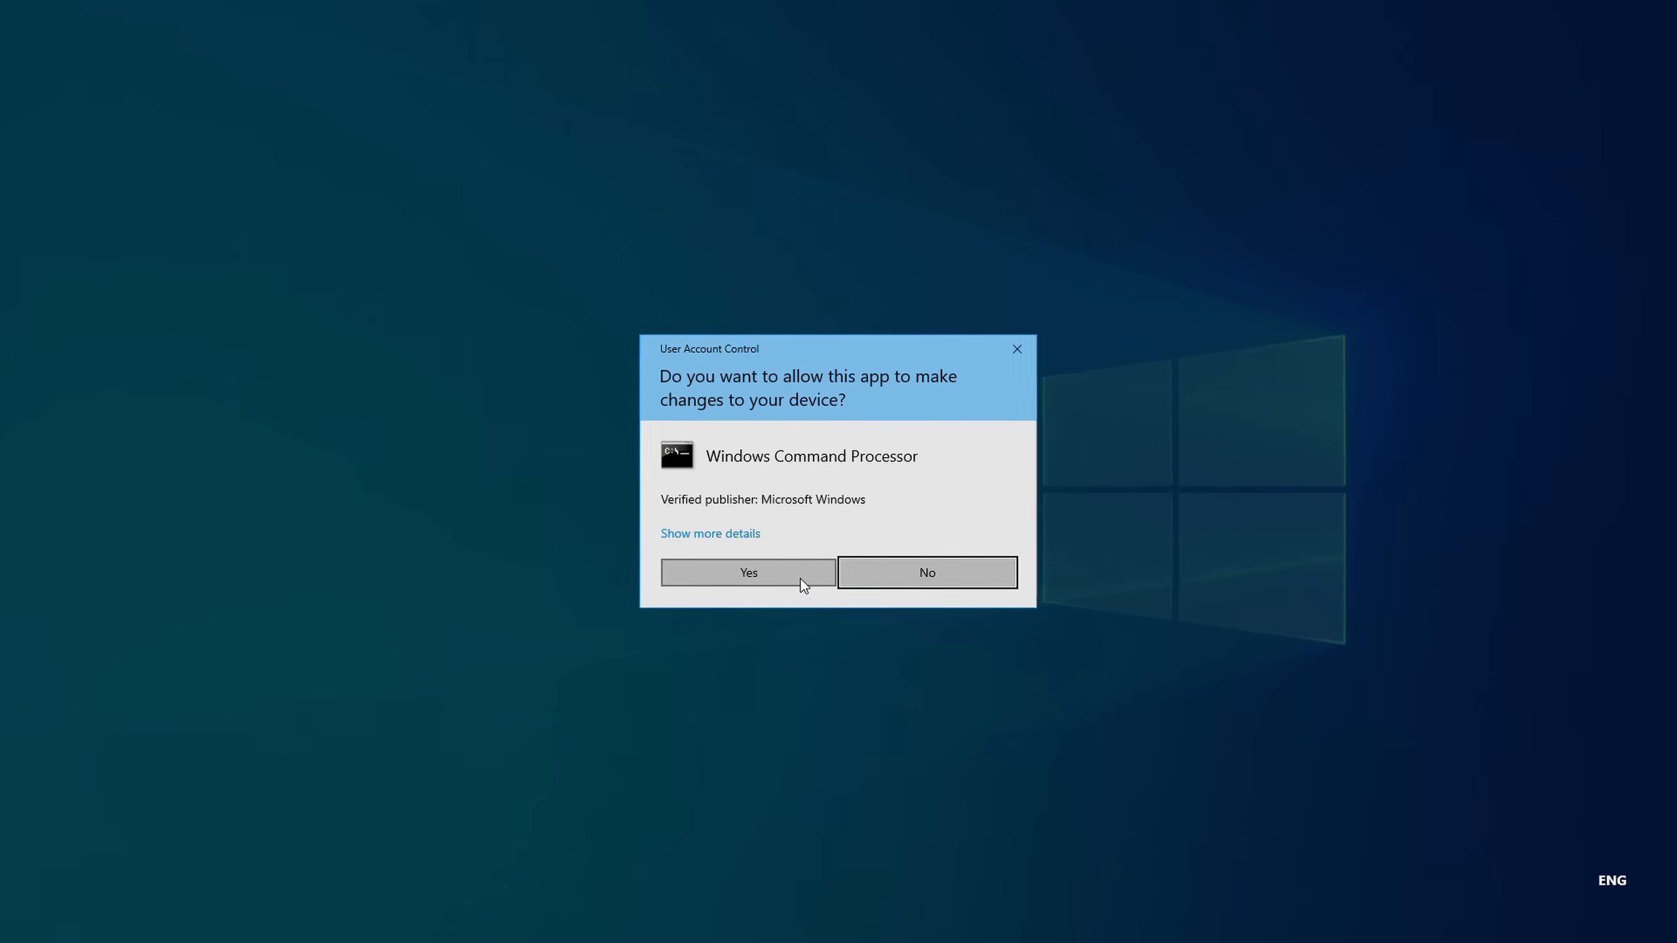
{"action": "left_click", "coordinate": [748, 572]}
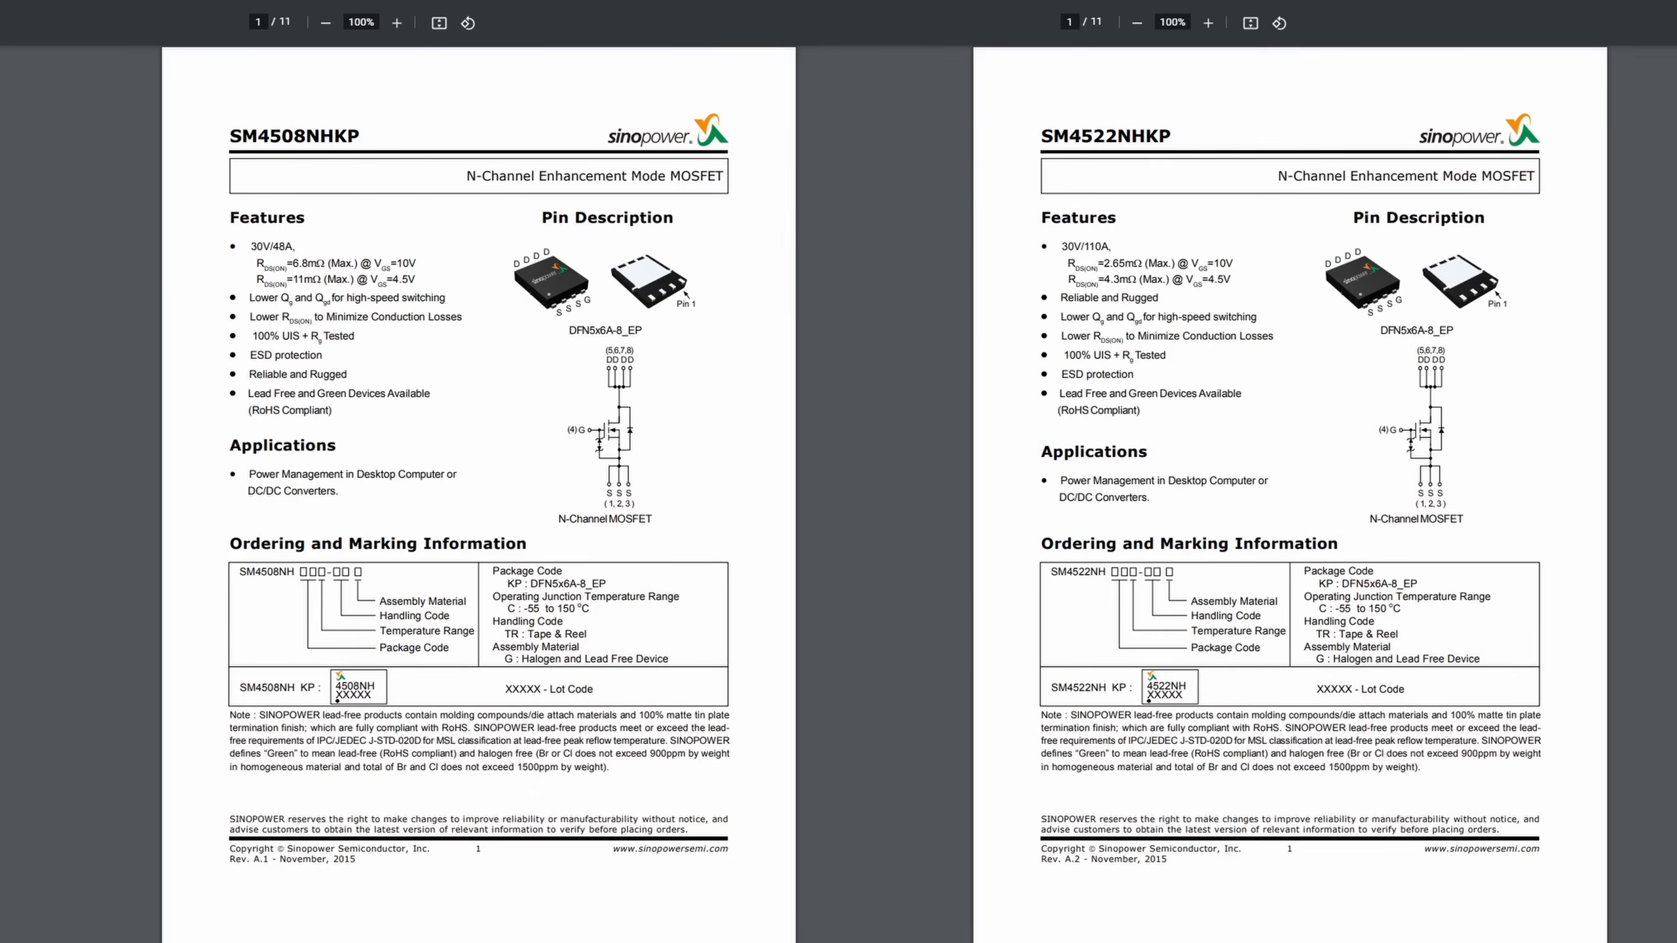
Scroll the SM4508NHKP and SM4522NHKP datasheets to their maximum ratings and electrical characteristics pages.
{"action": "scroll", "scroll_direction": "down", "scroll_amount": 3}
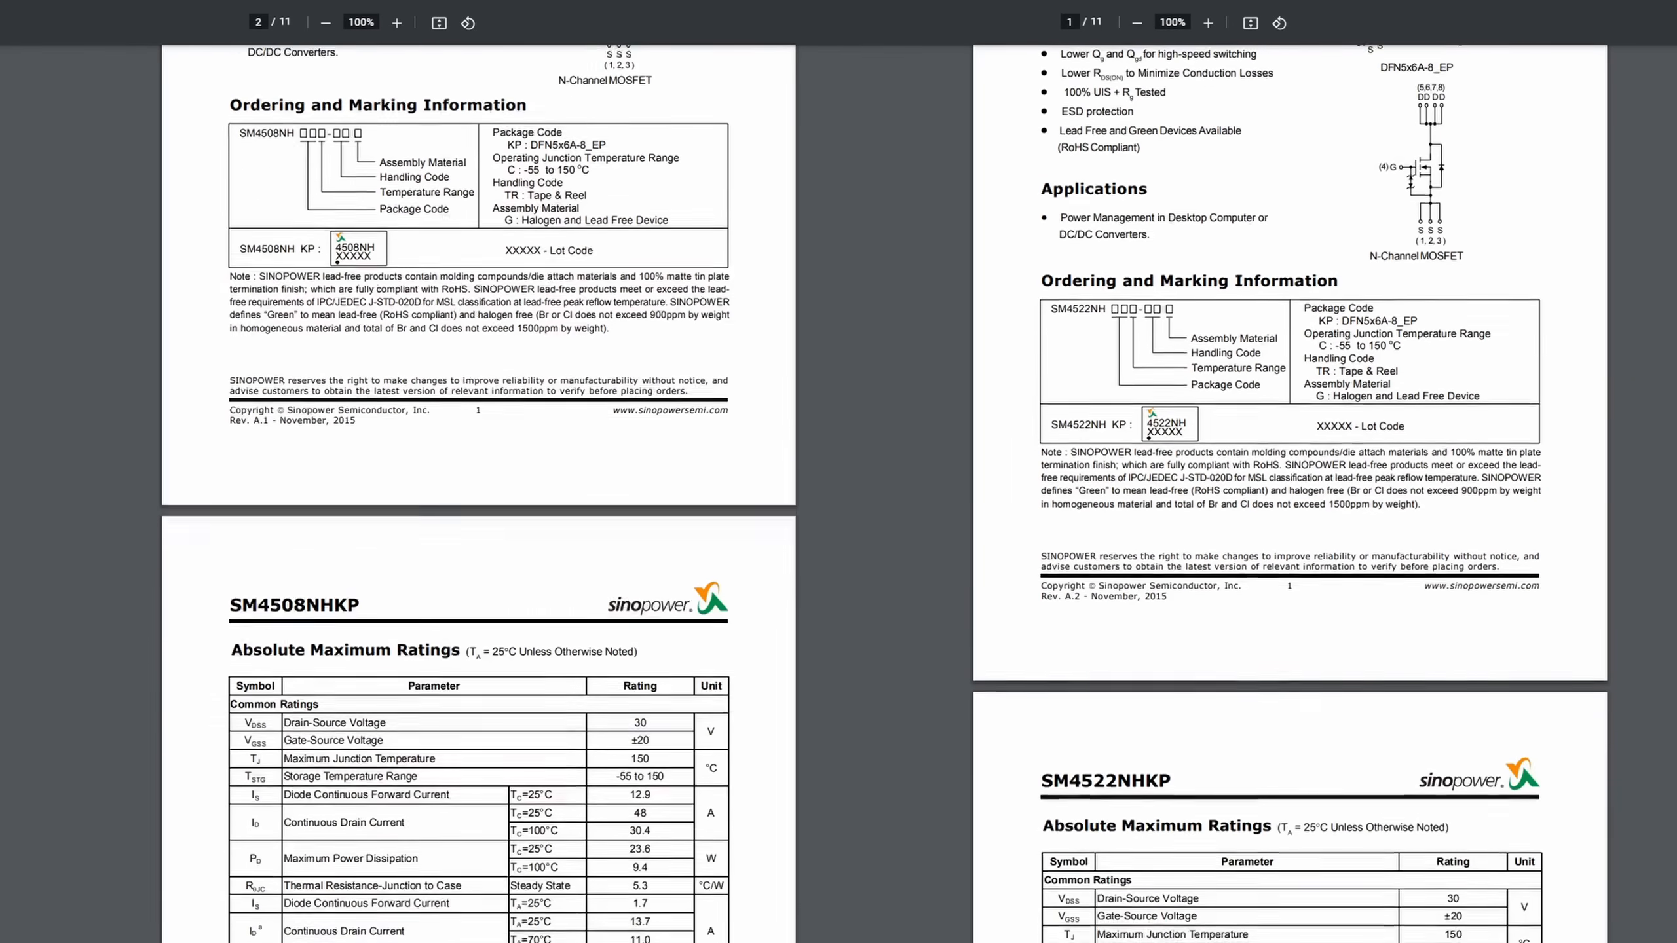
{"action": "scroll", "scroll_direction": "down", "scroll_amount": 3}
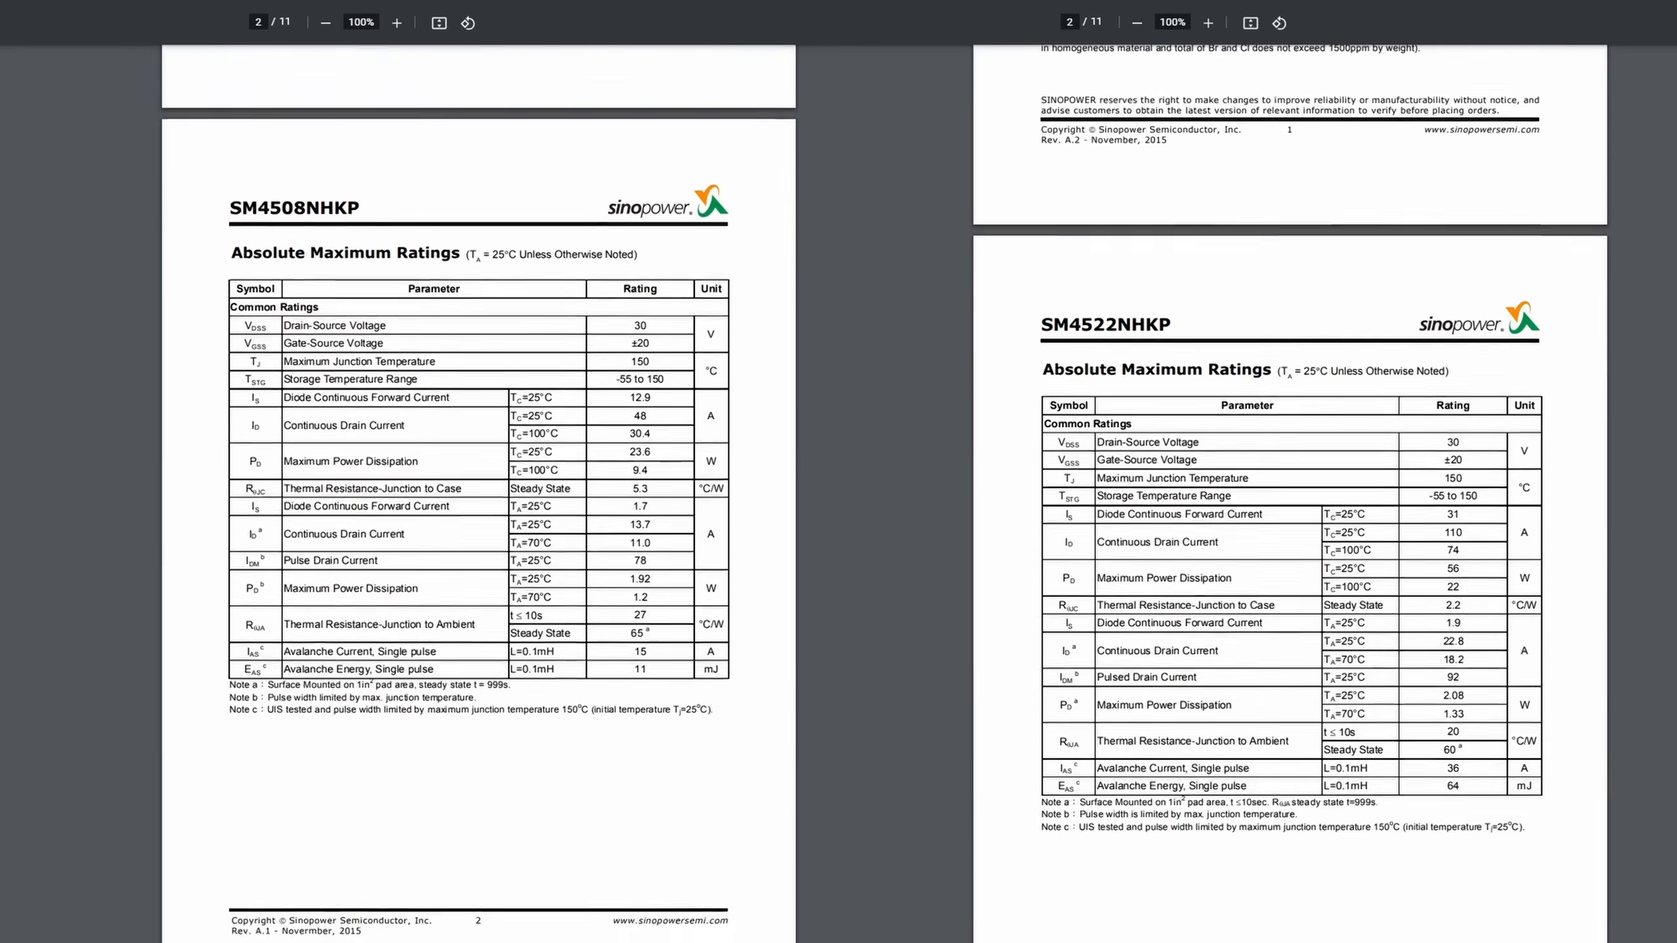
{"action": "scroll", "scroll_direction": "down", "scroll_amount": 3}
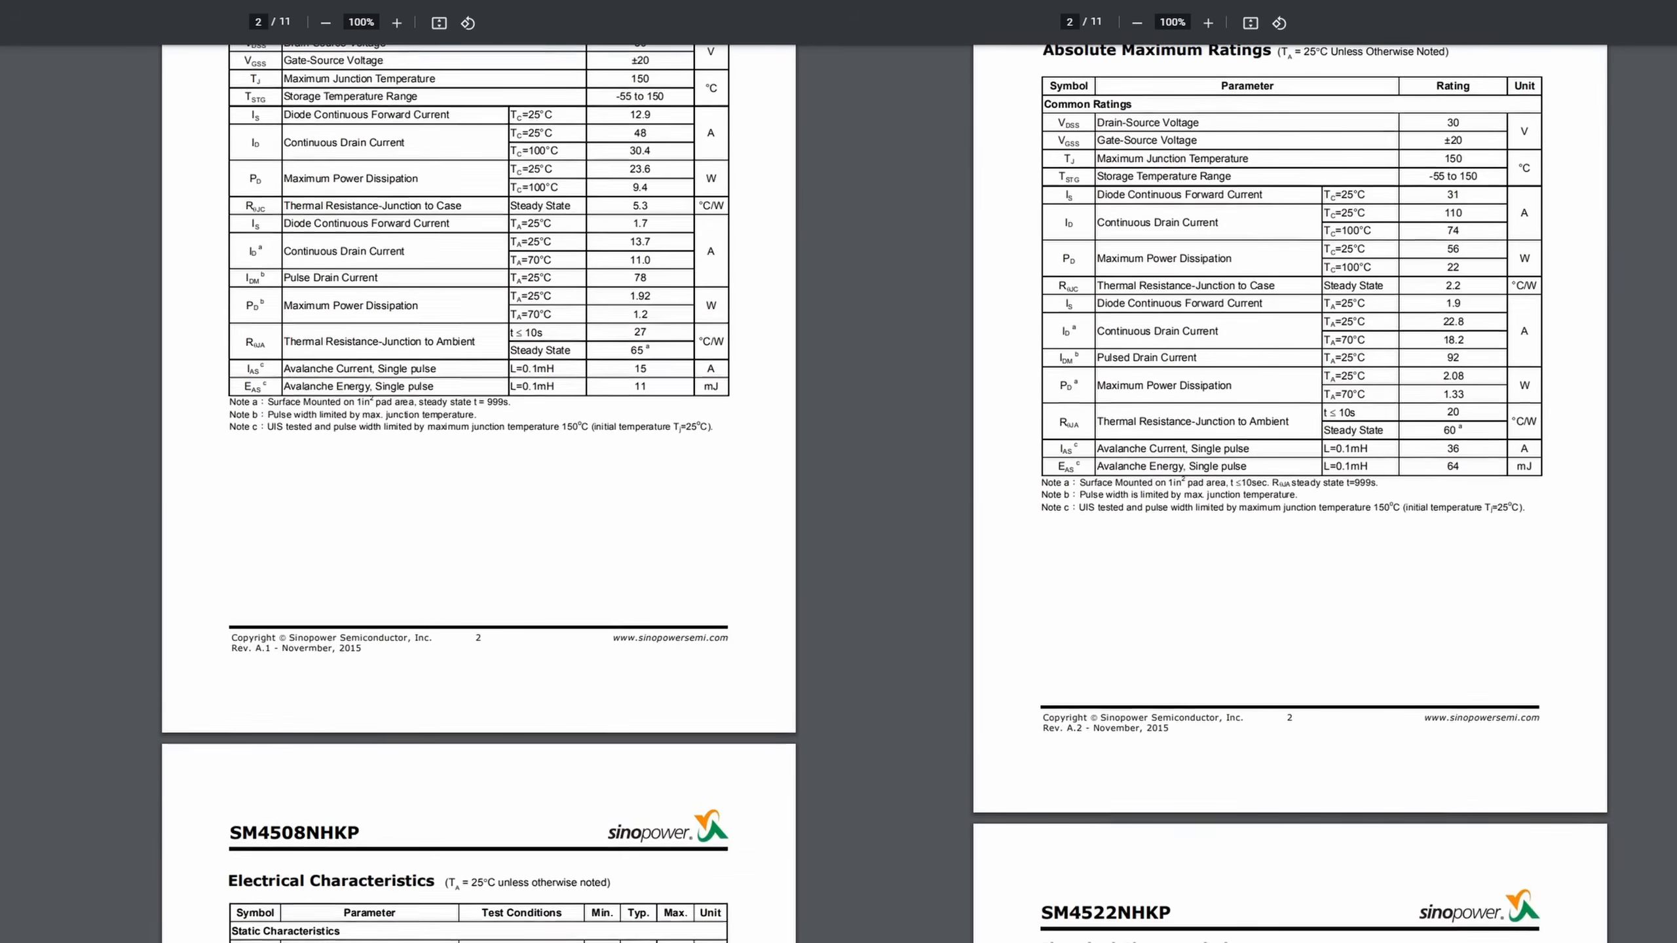
{"action": "scroll", "scroll_direction": "down", "scroll_amount": 3}
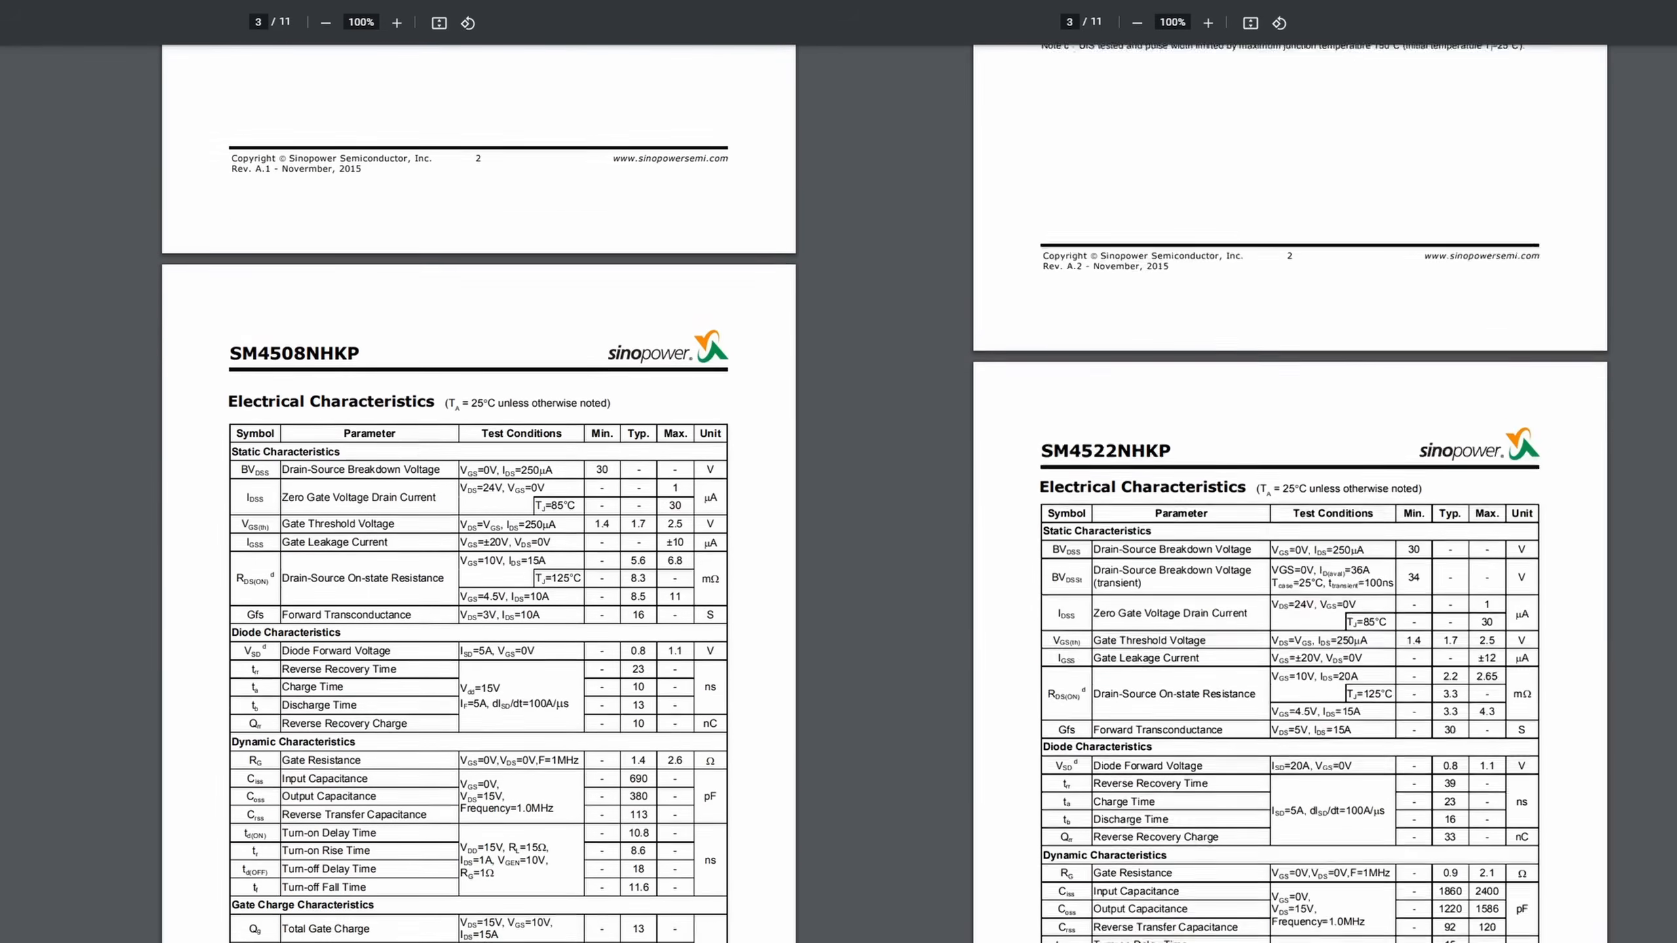